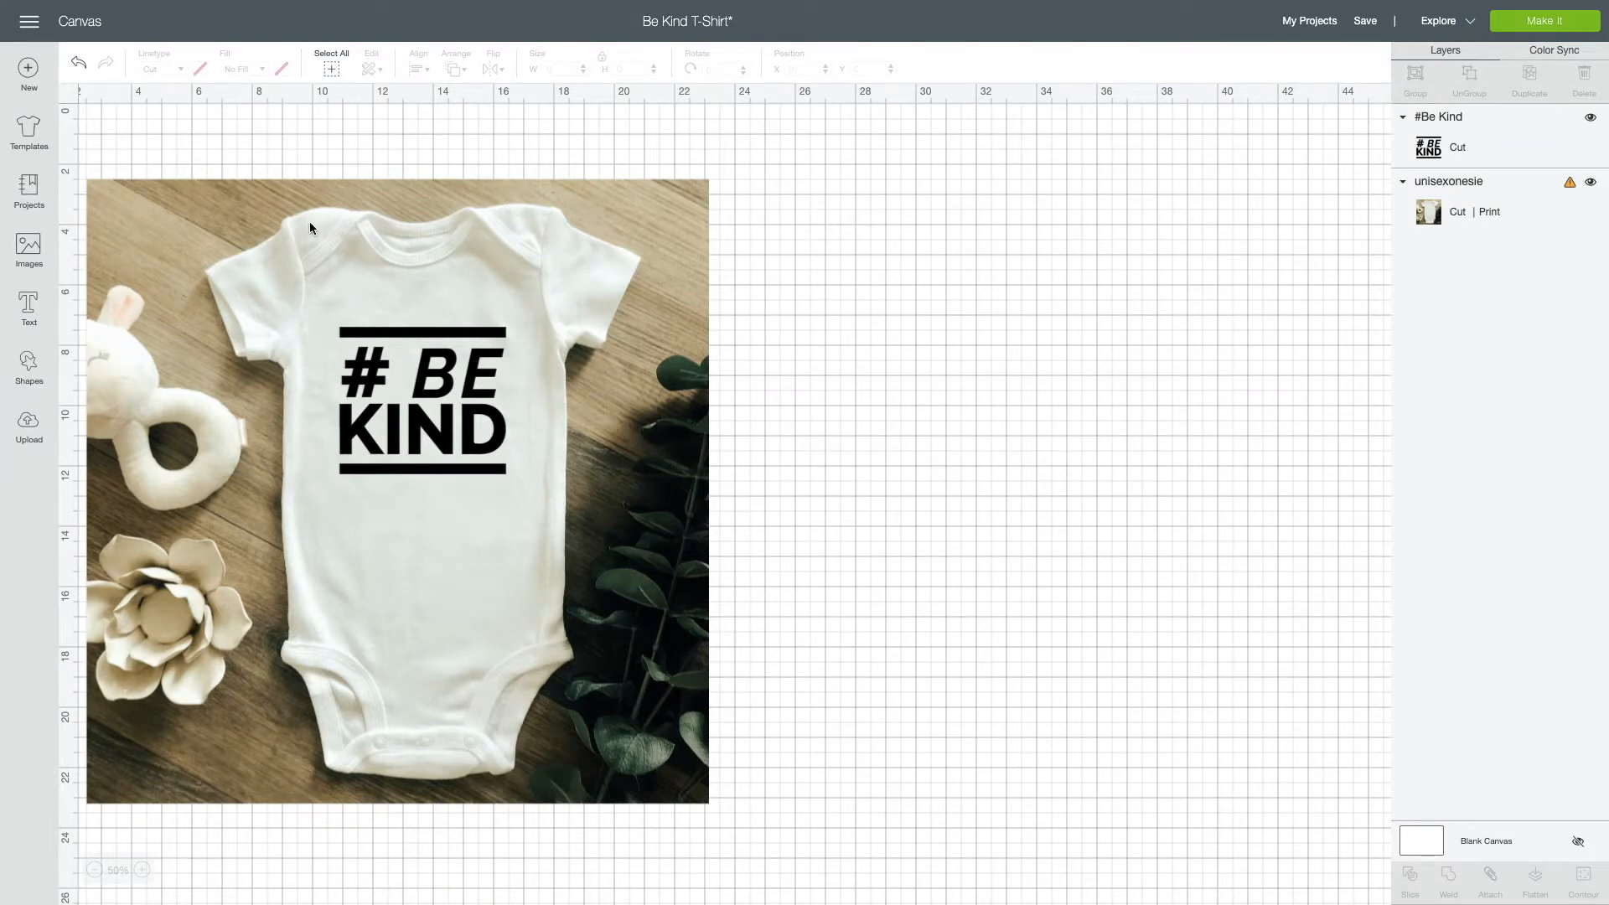
mouse_move(230, 326)
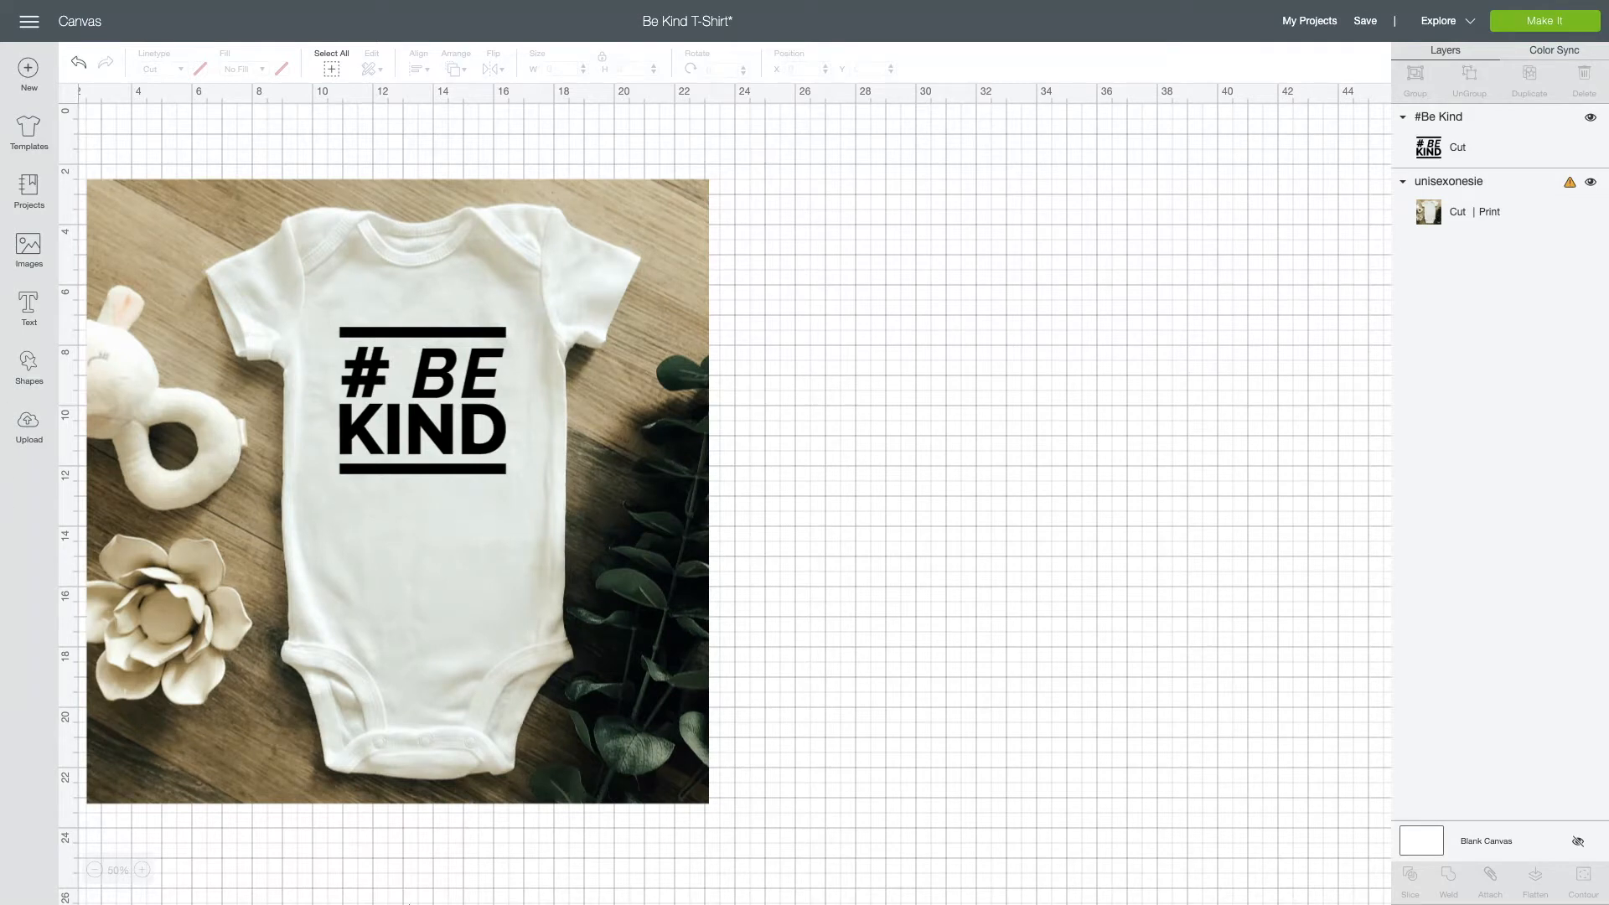
mouse_move(465, 131)
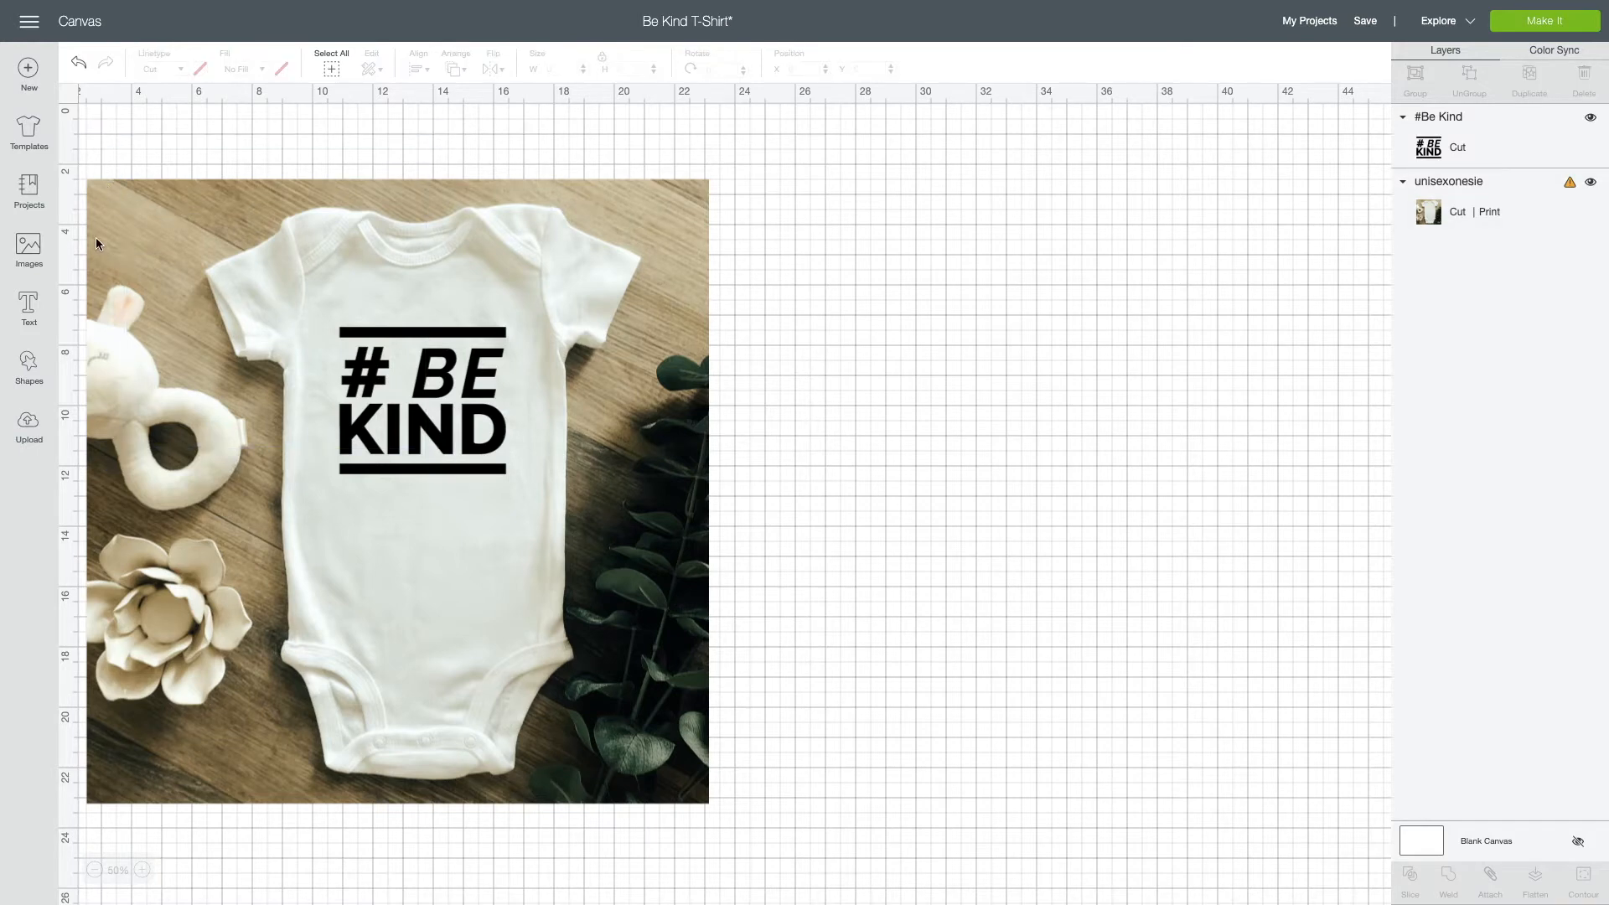
Hide the unisexonesie photo layer, then select and enlarge the # BE KIND design.
left_click(1591, 181)
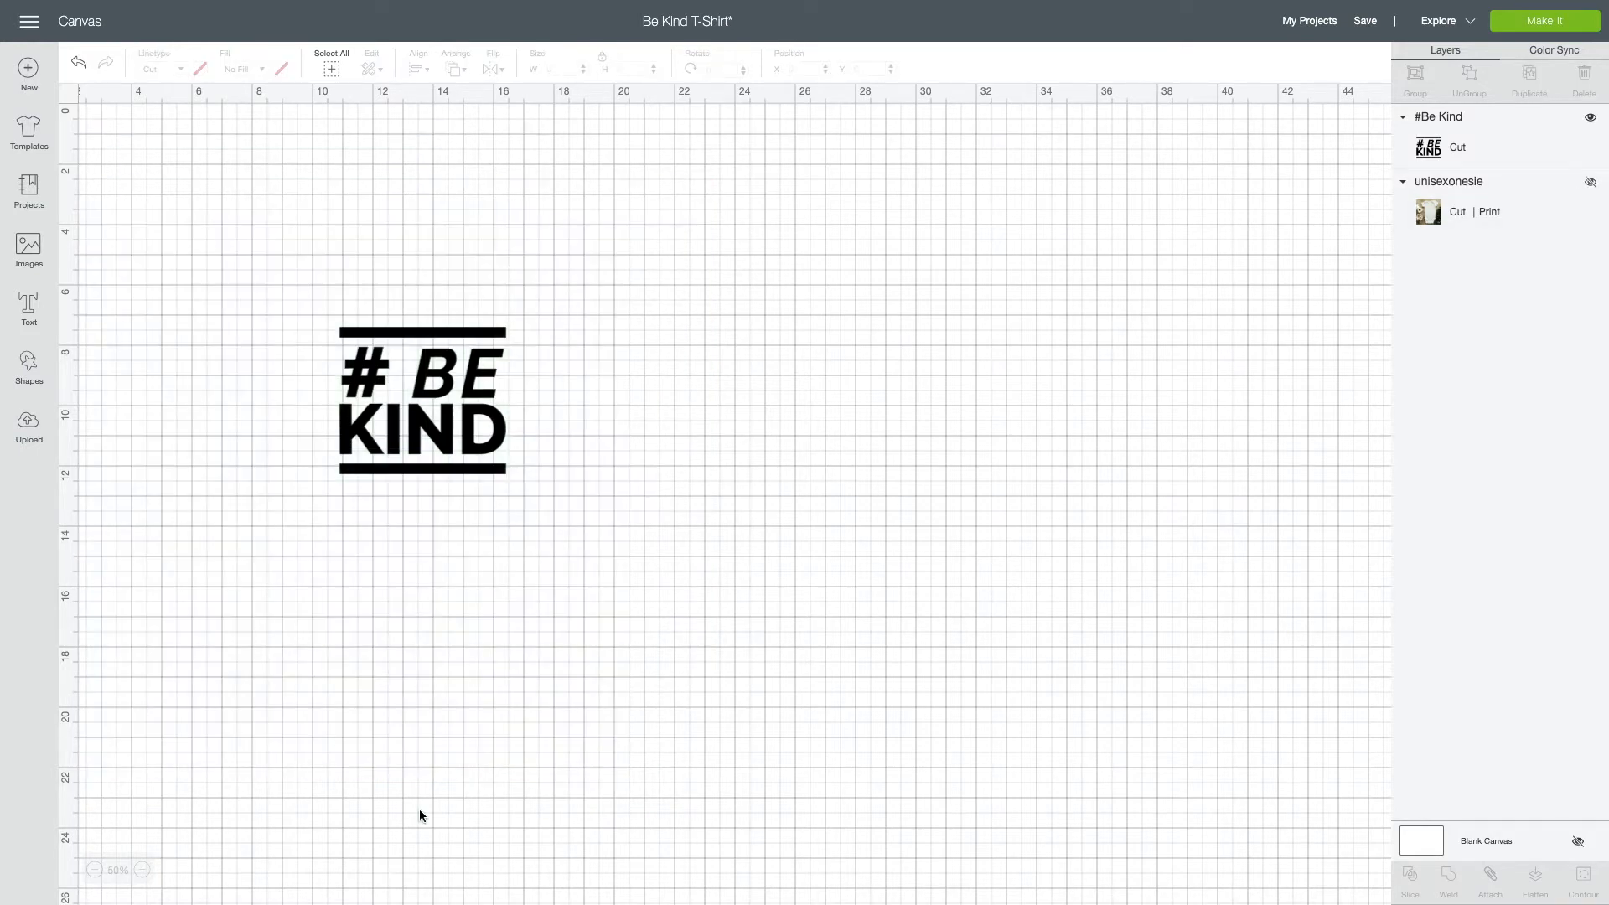
mouse_move(257, 346)
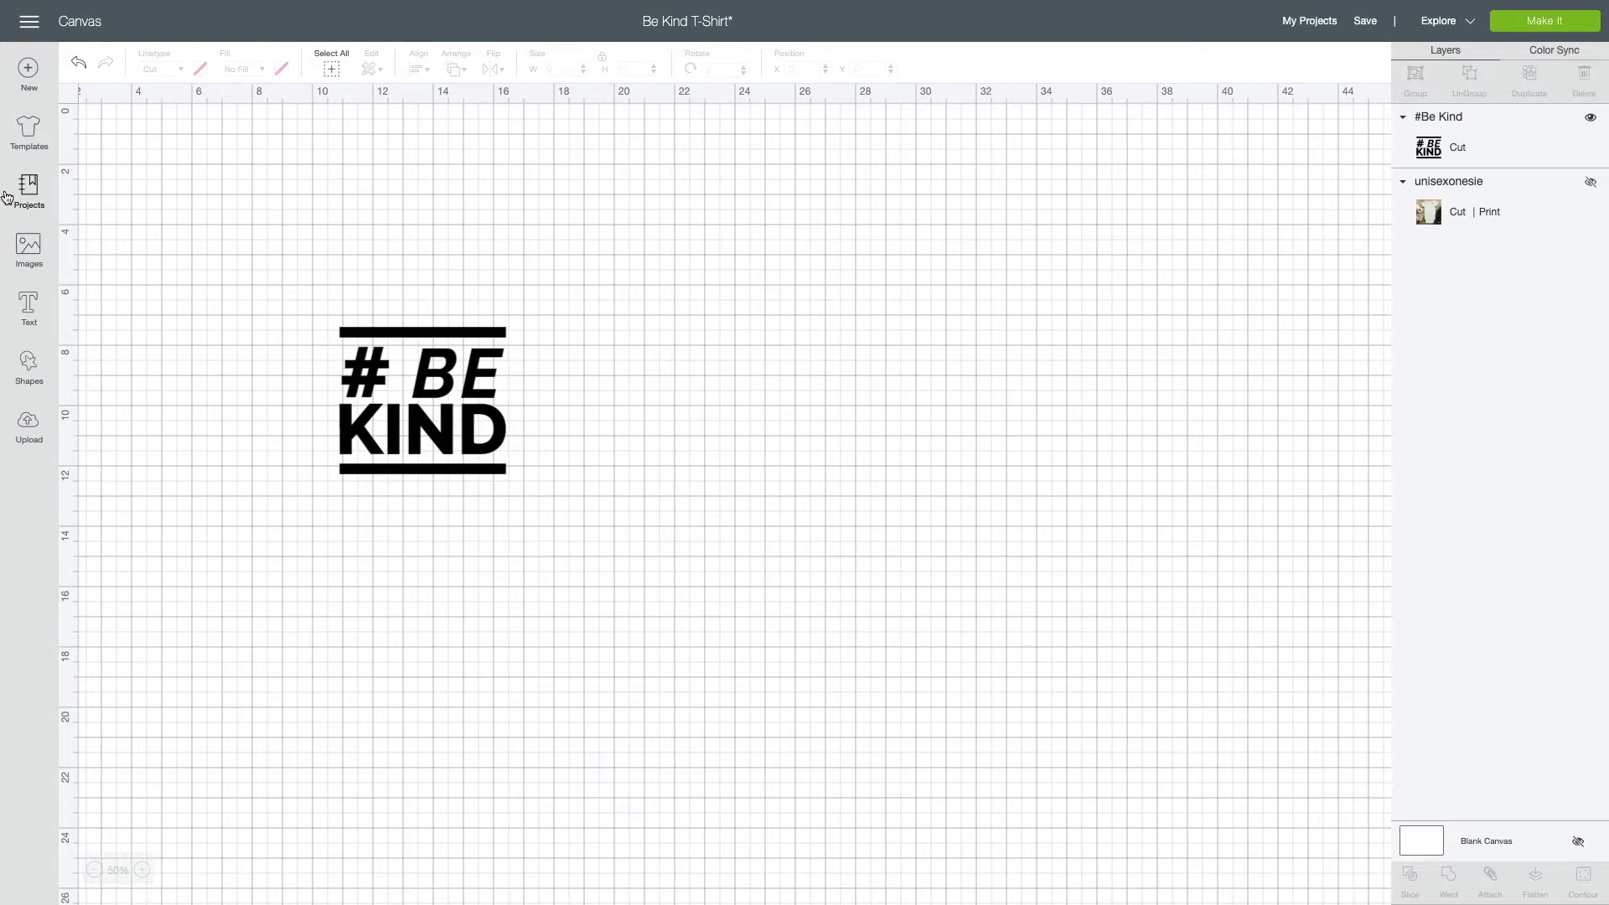
mouse_move(363, 399)
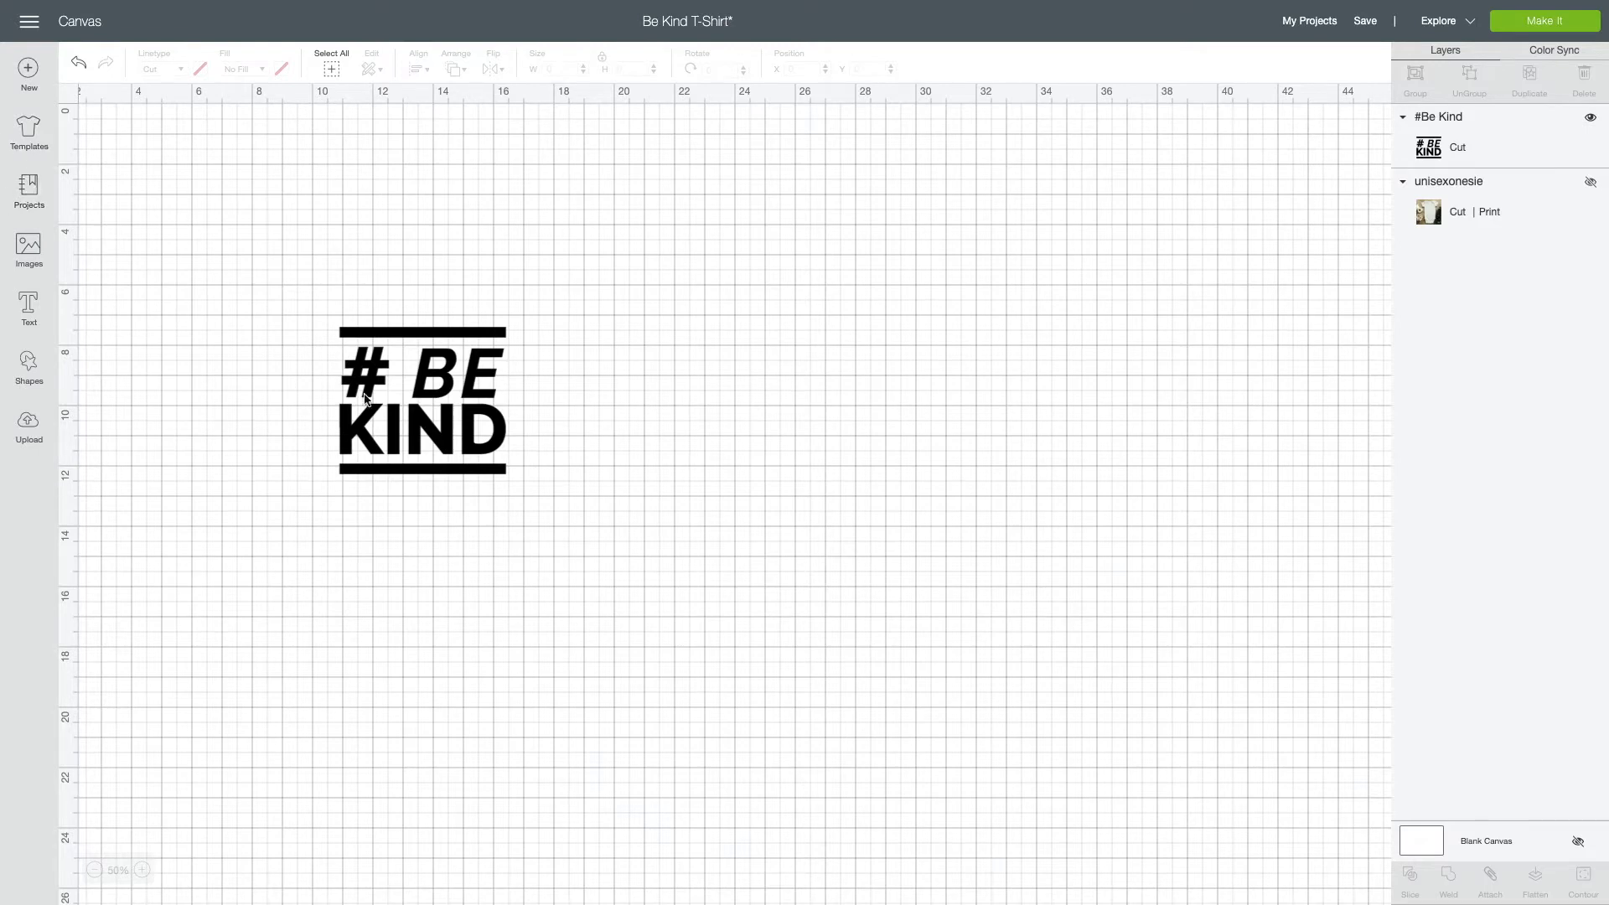
mouse_move(387, 400)
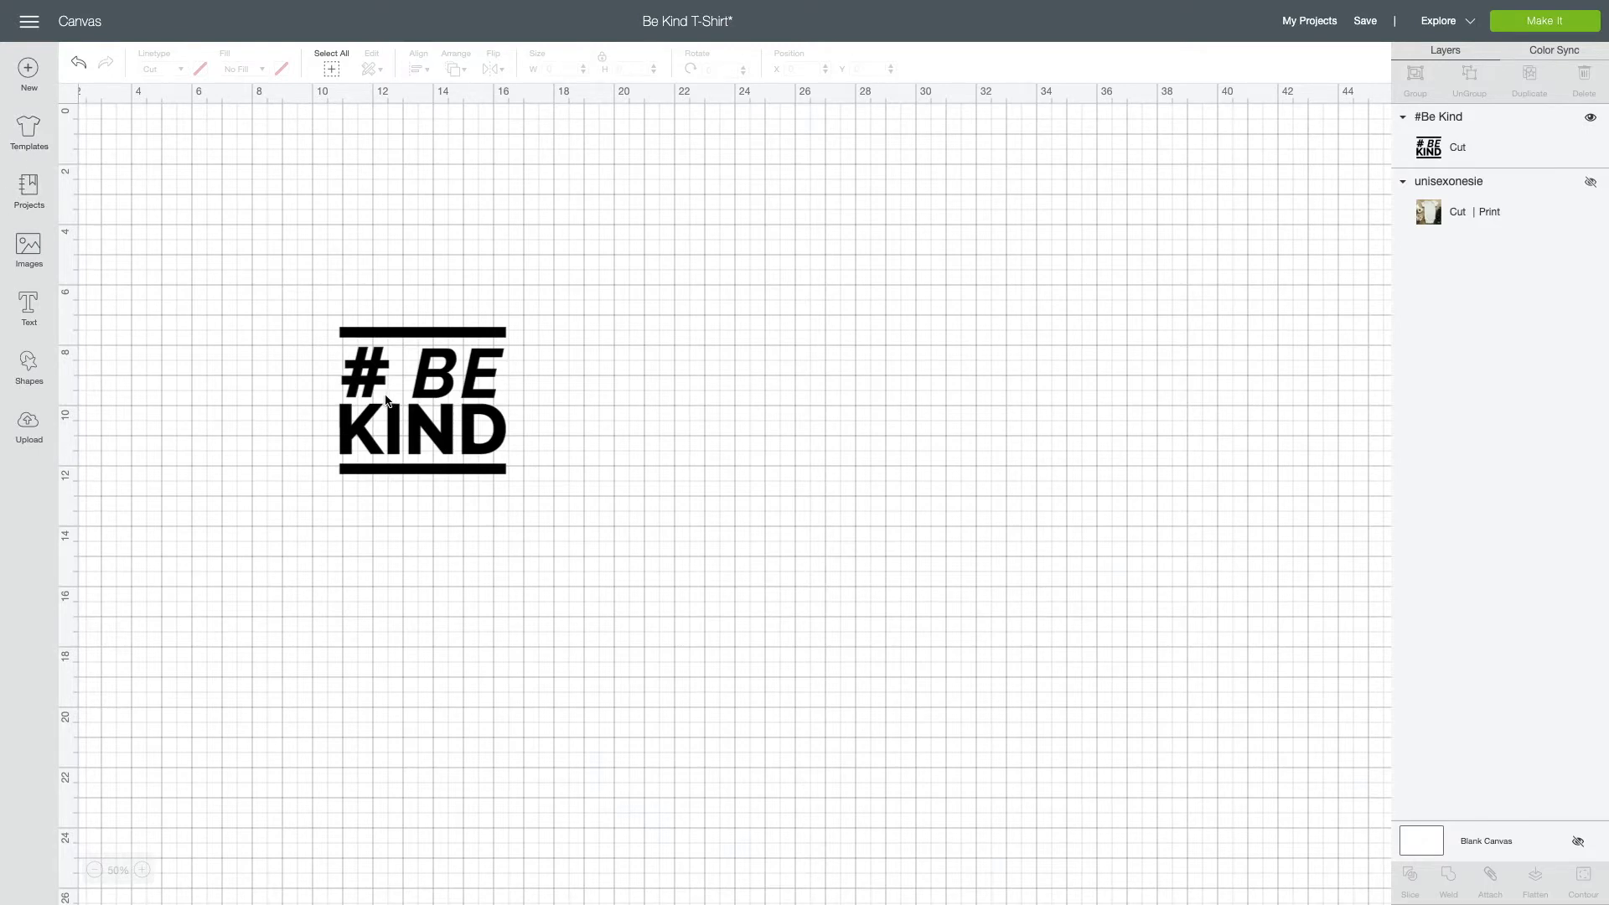
left_click(421, 399)
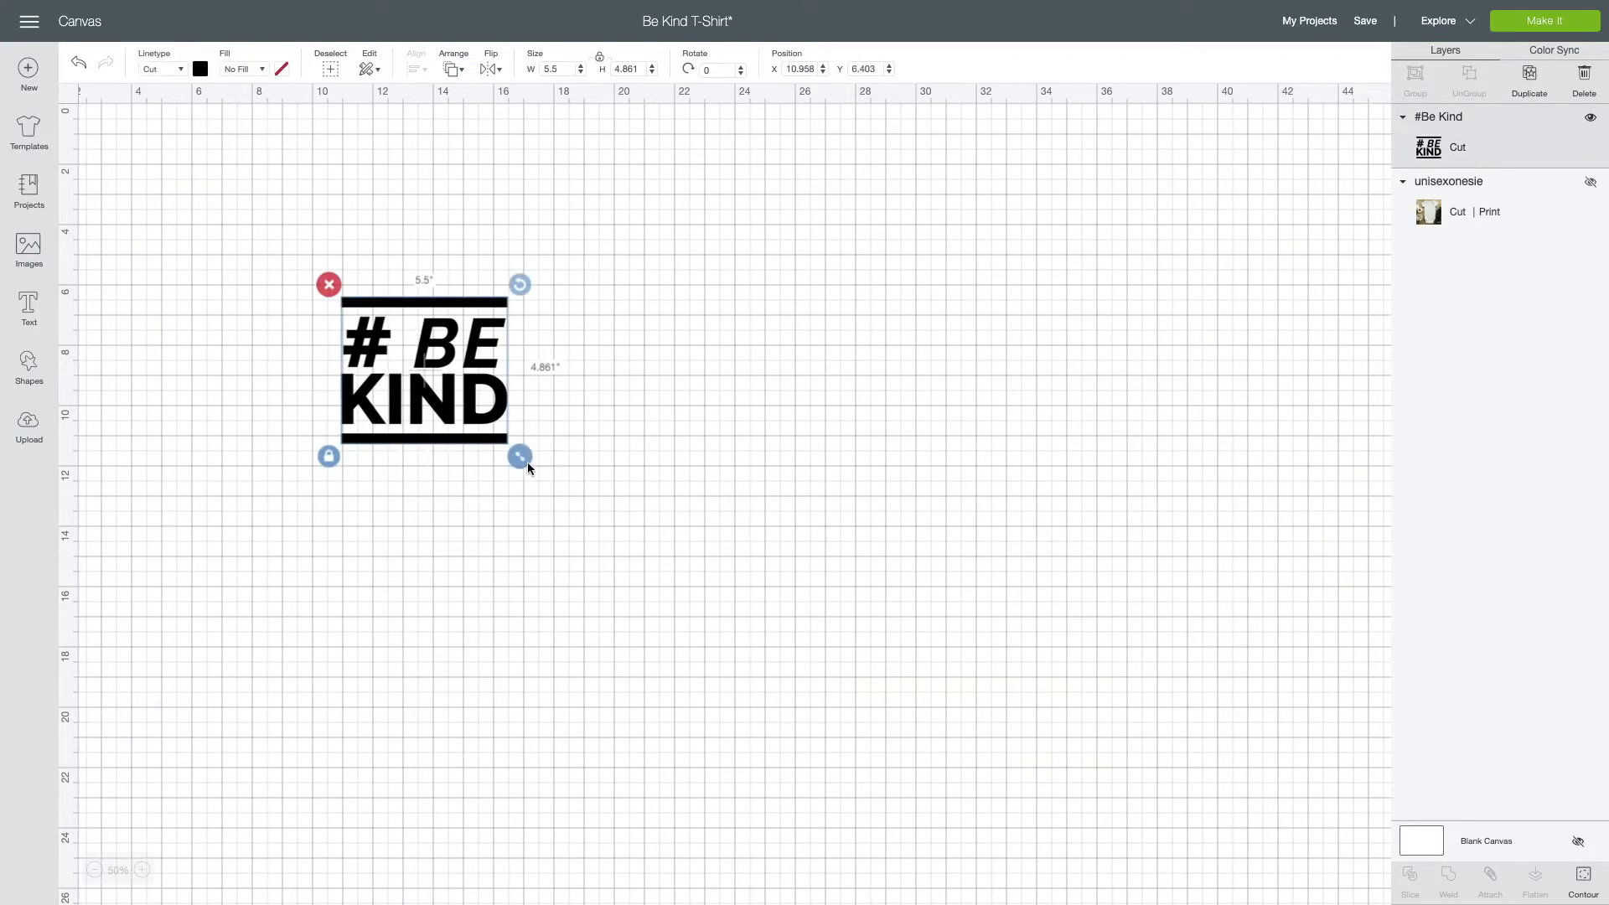
left_click_drag(519, 454, 669, 493)
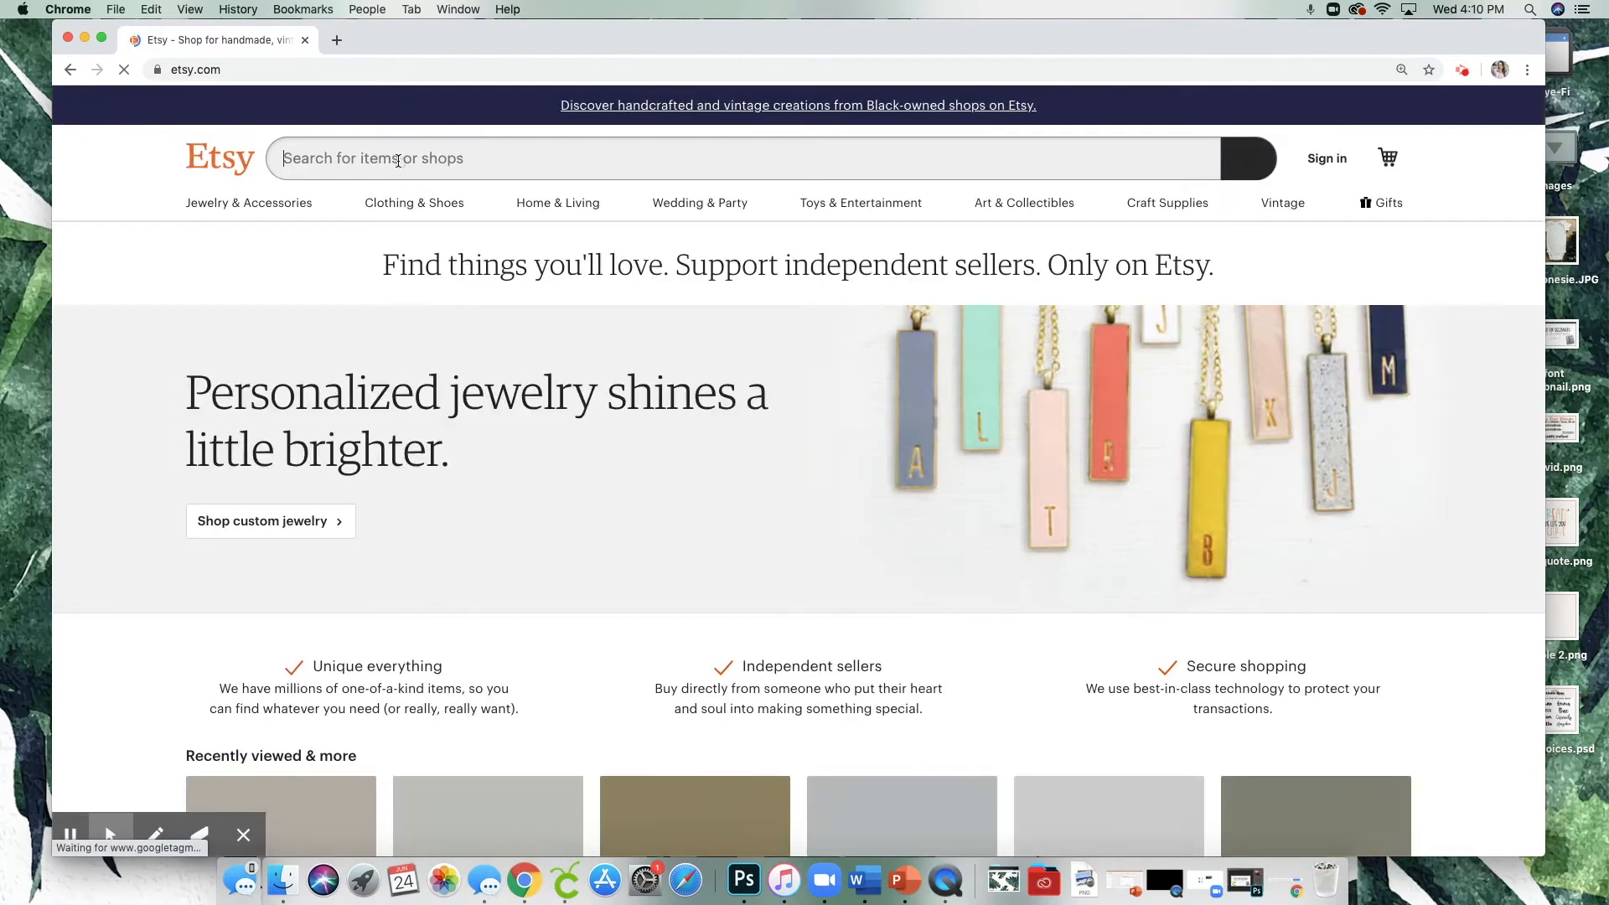
Search Etsy for 'baby body suit mock up' listings.
type("baby body suit mock up")
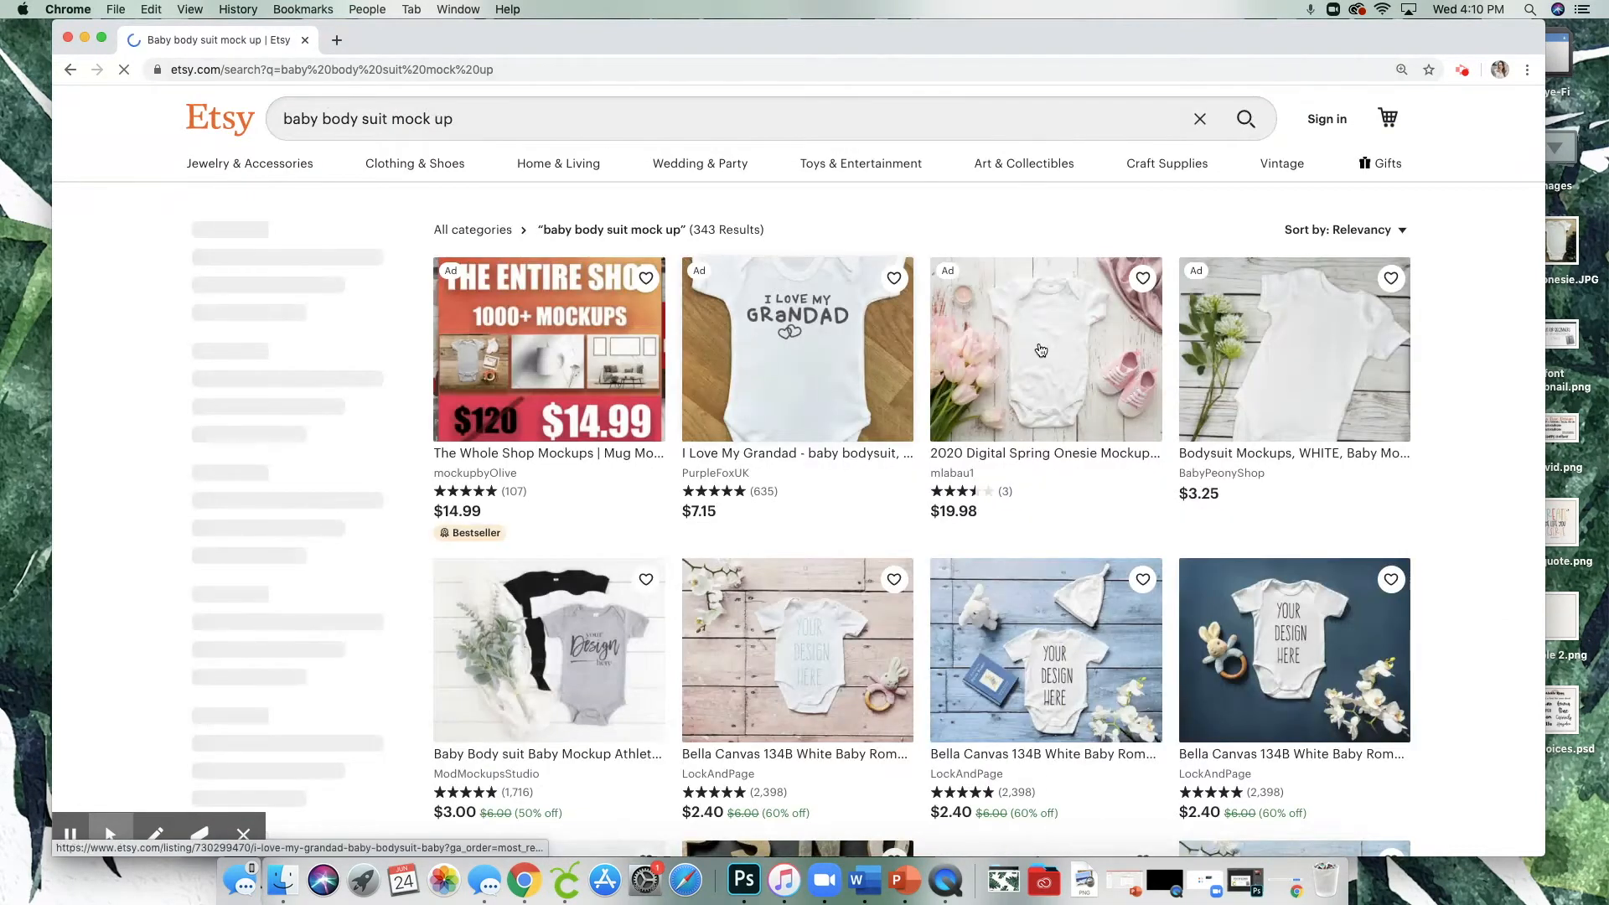
scroll("down", 3)
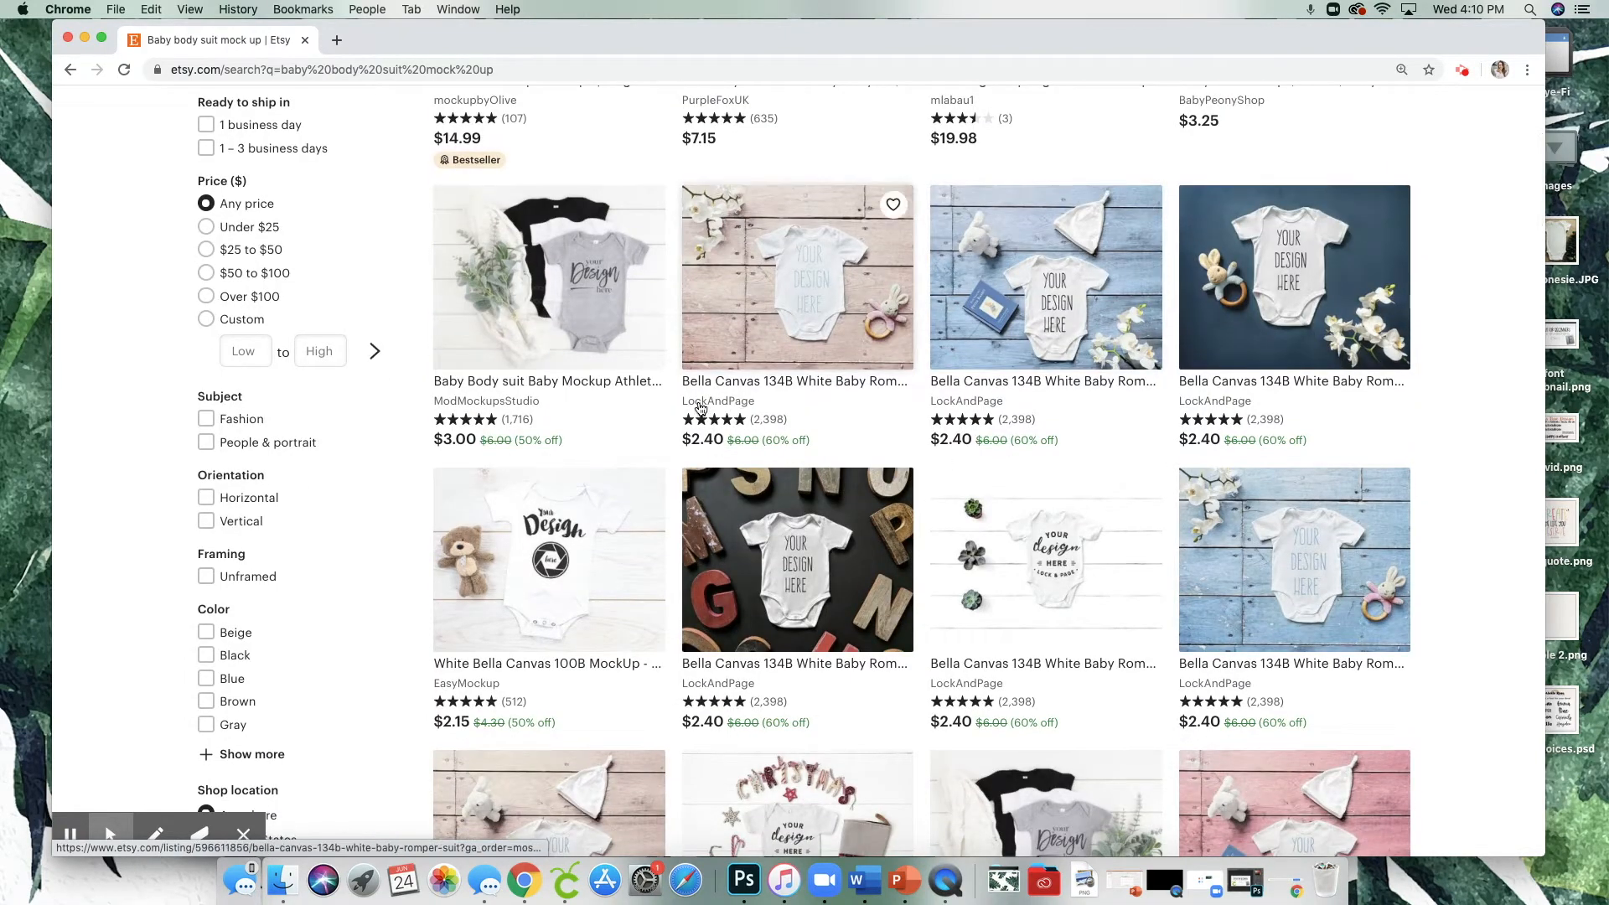
mouse_move(719, 401)
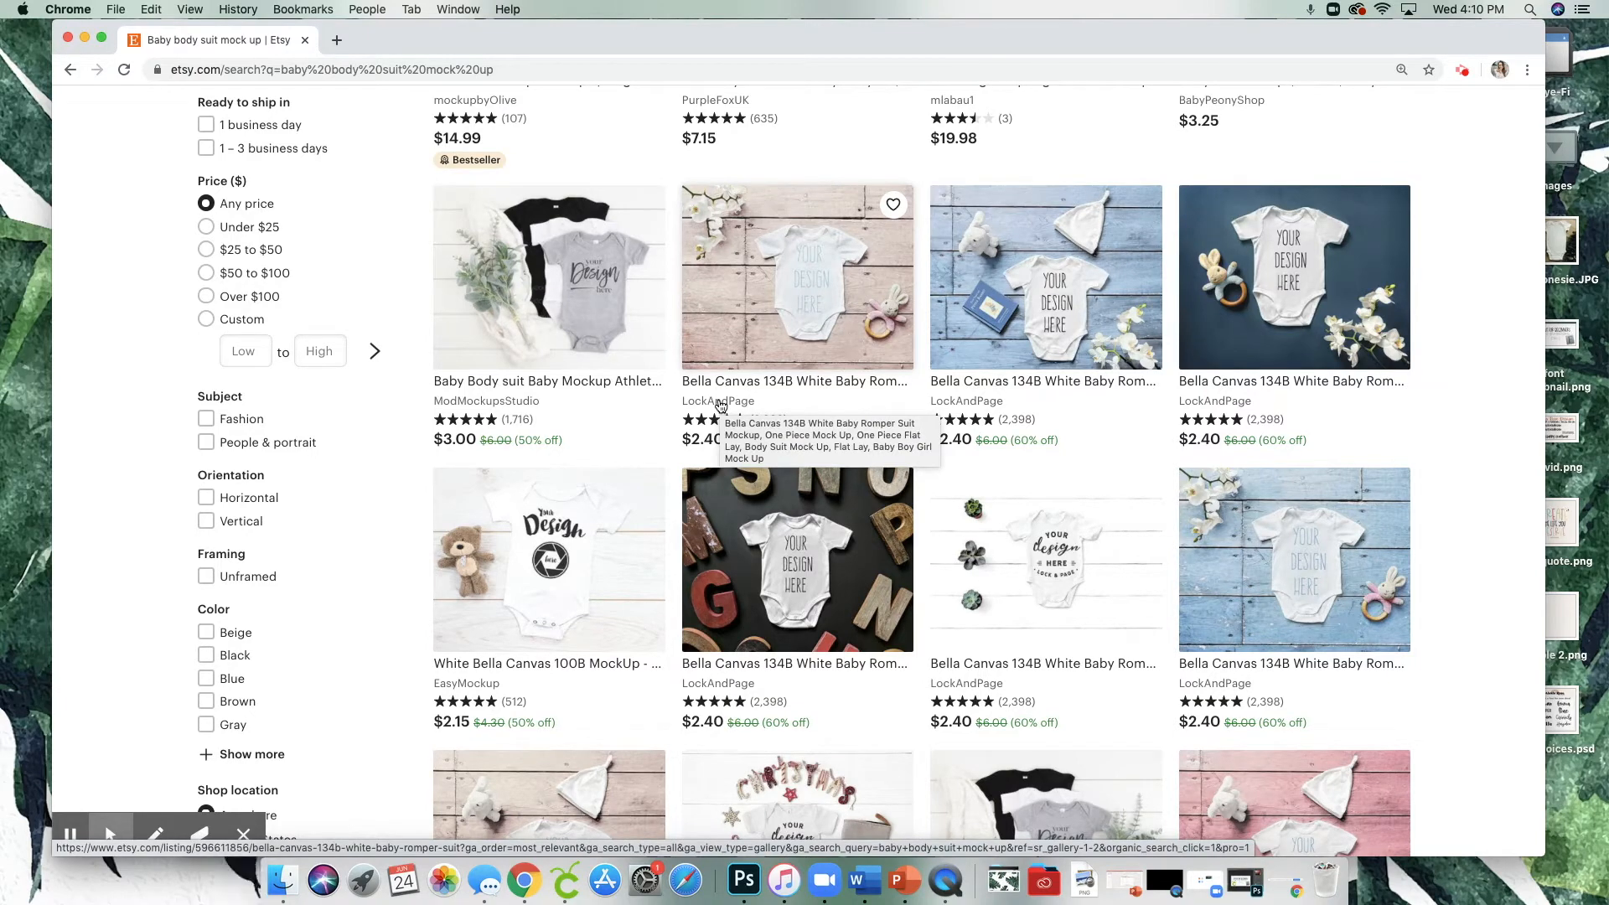
scroll("down", 3)
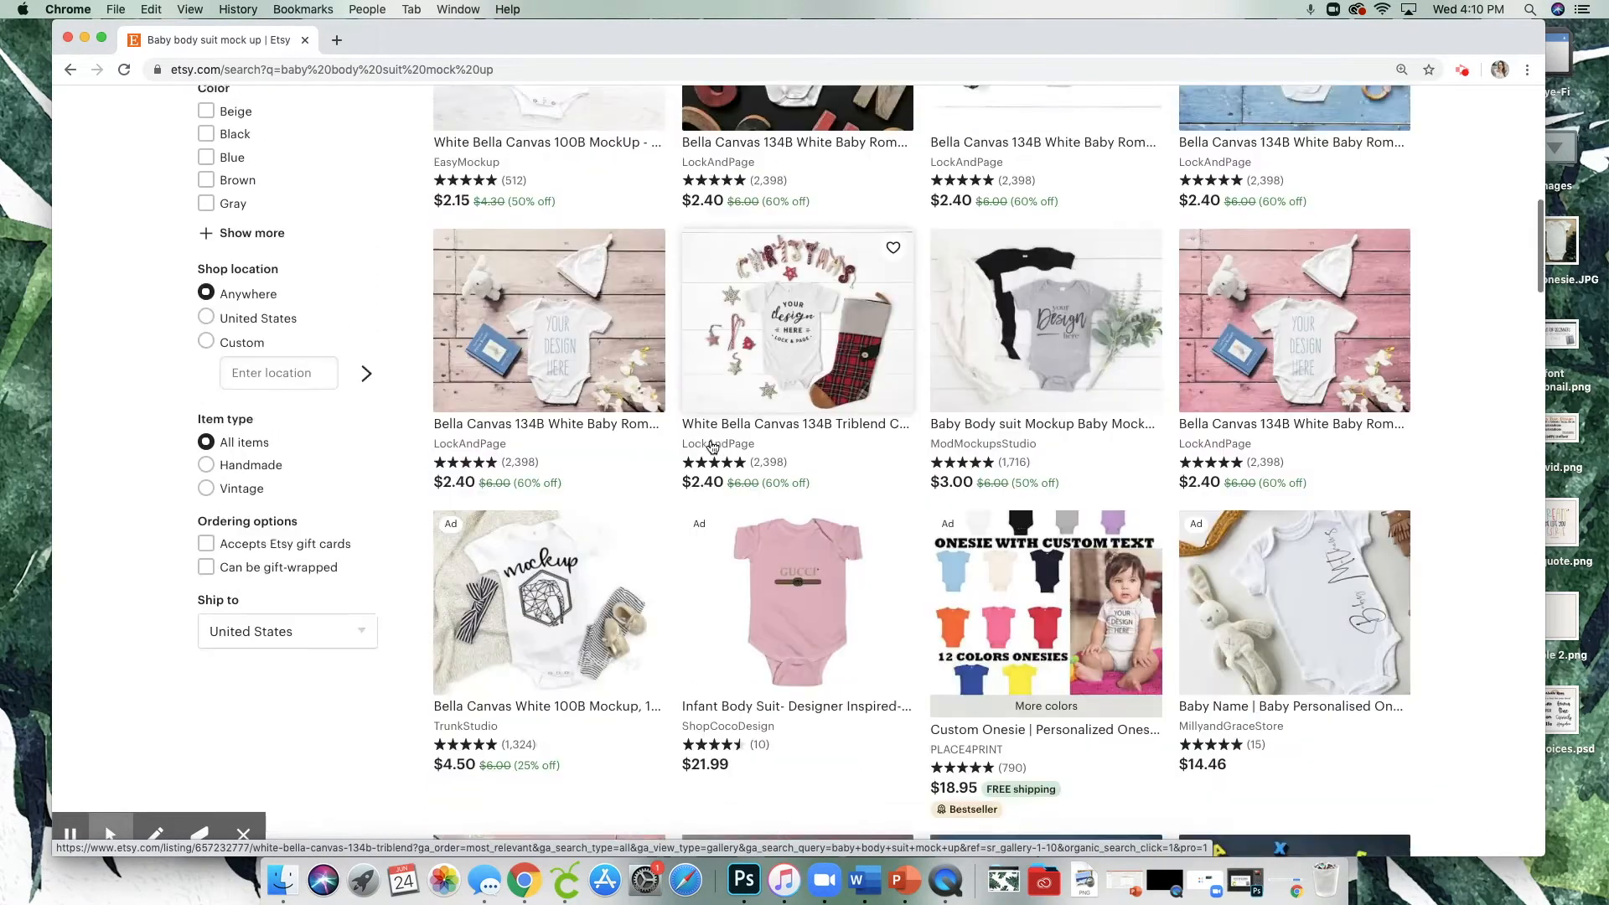
scroll("down", 3)
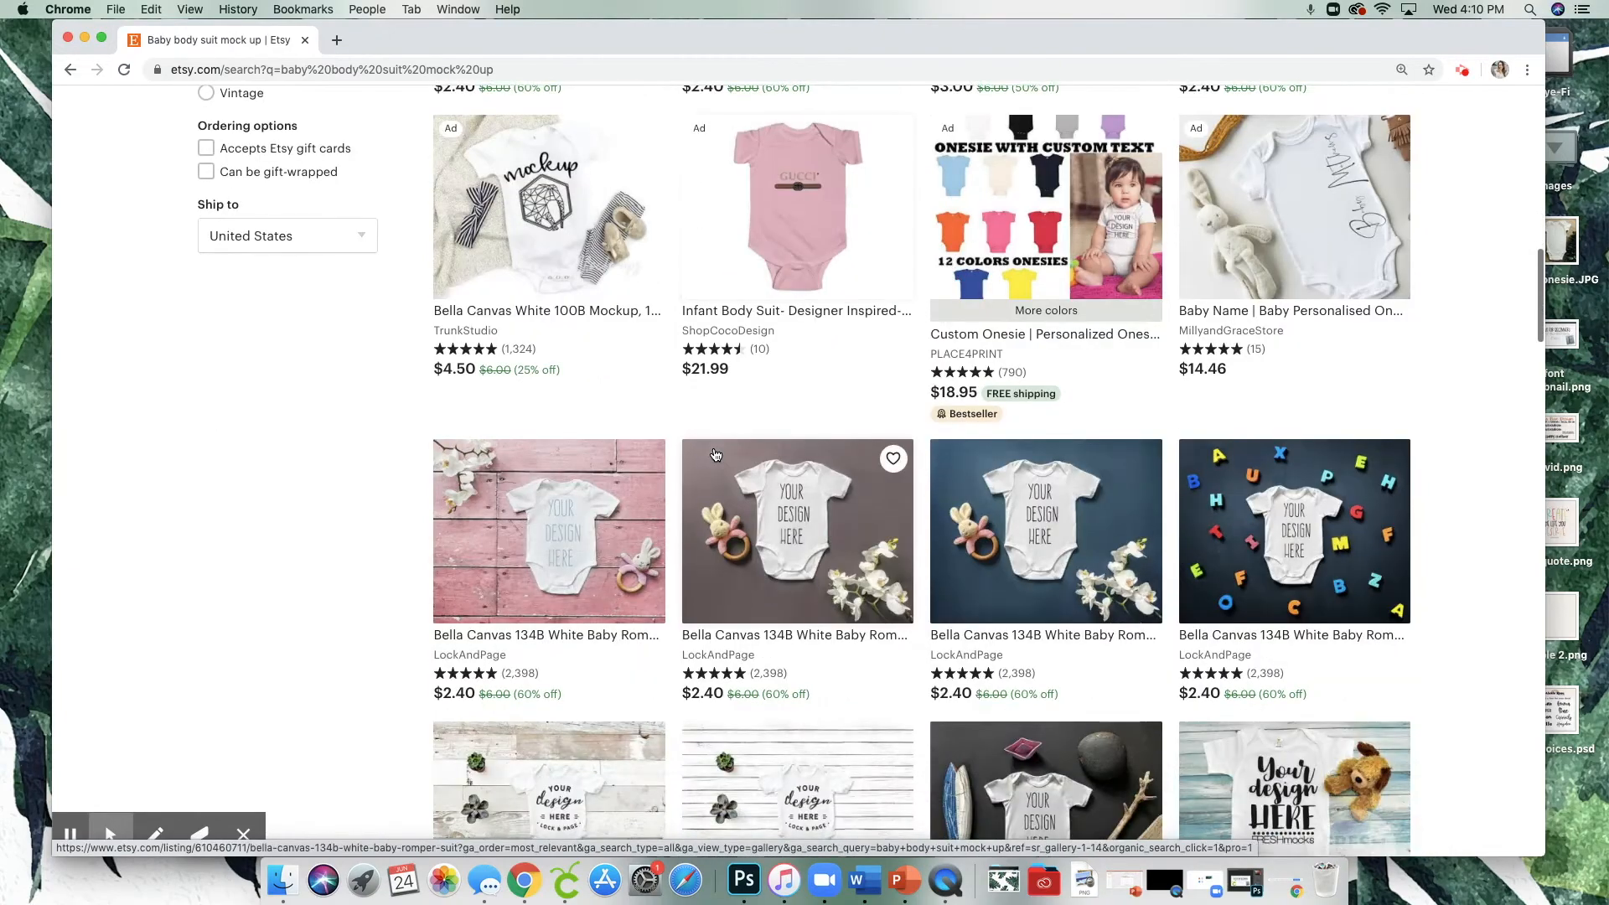
scroll("down", 3)
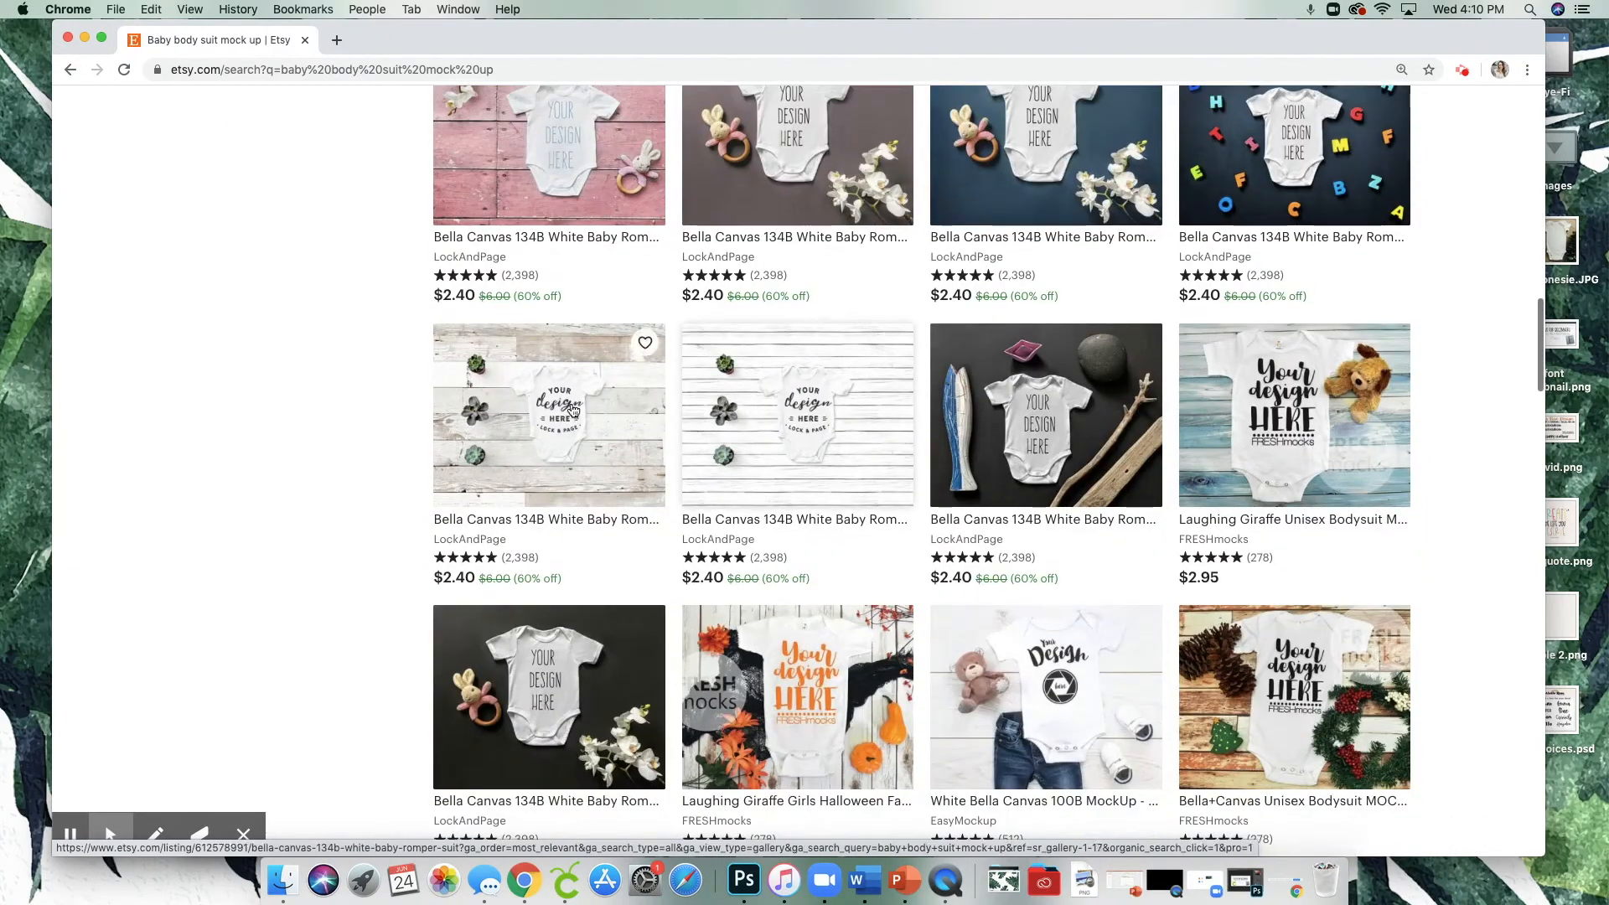
scroll("down", 3)
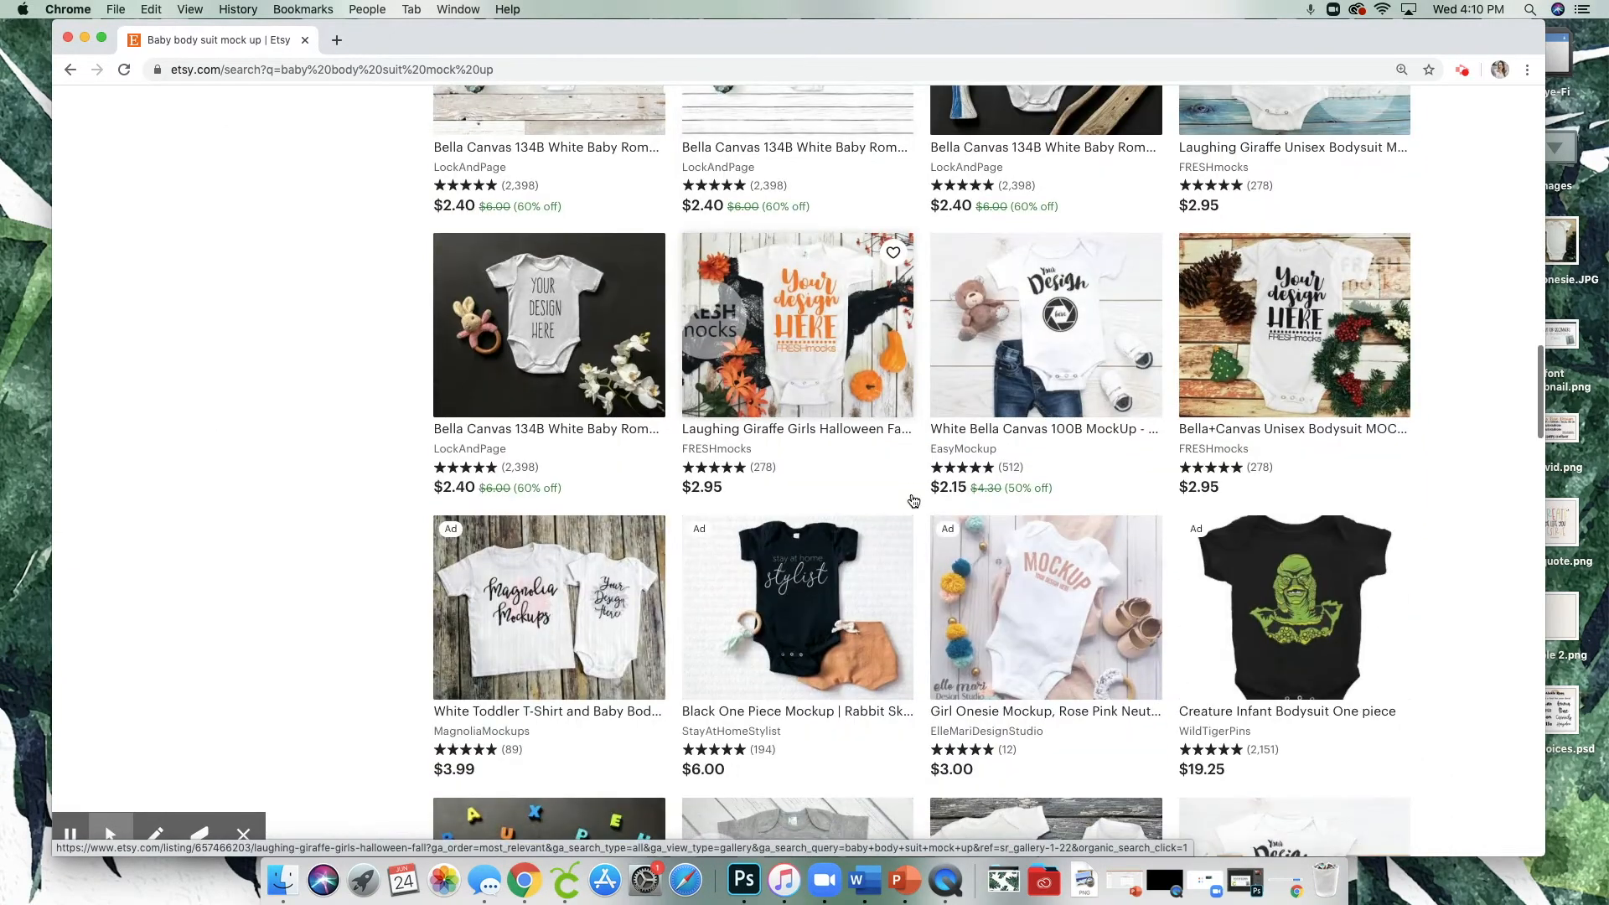
scroll("down", 3)
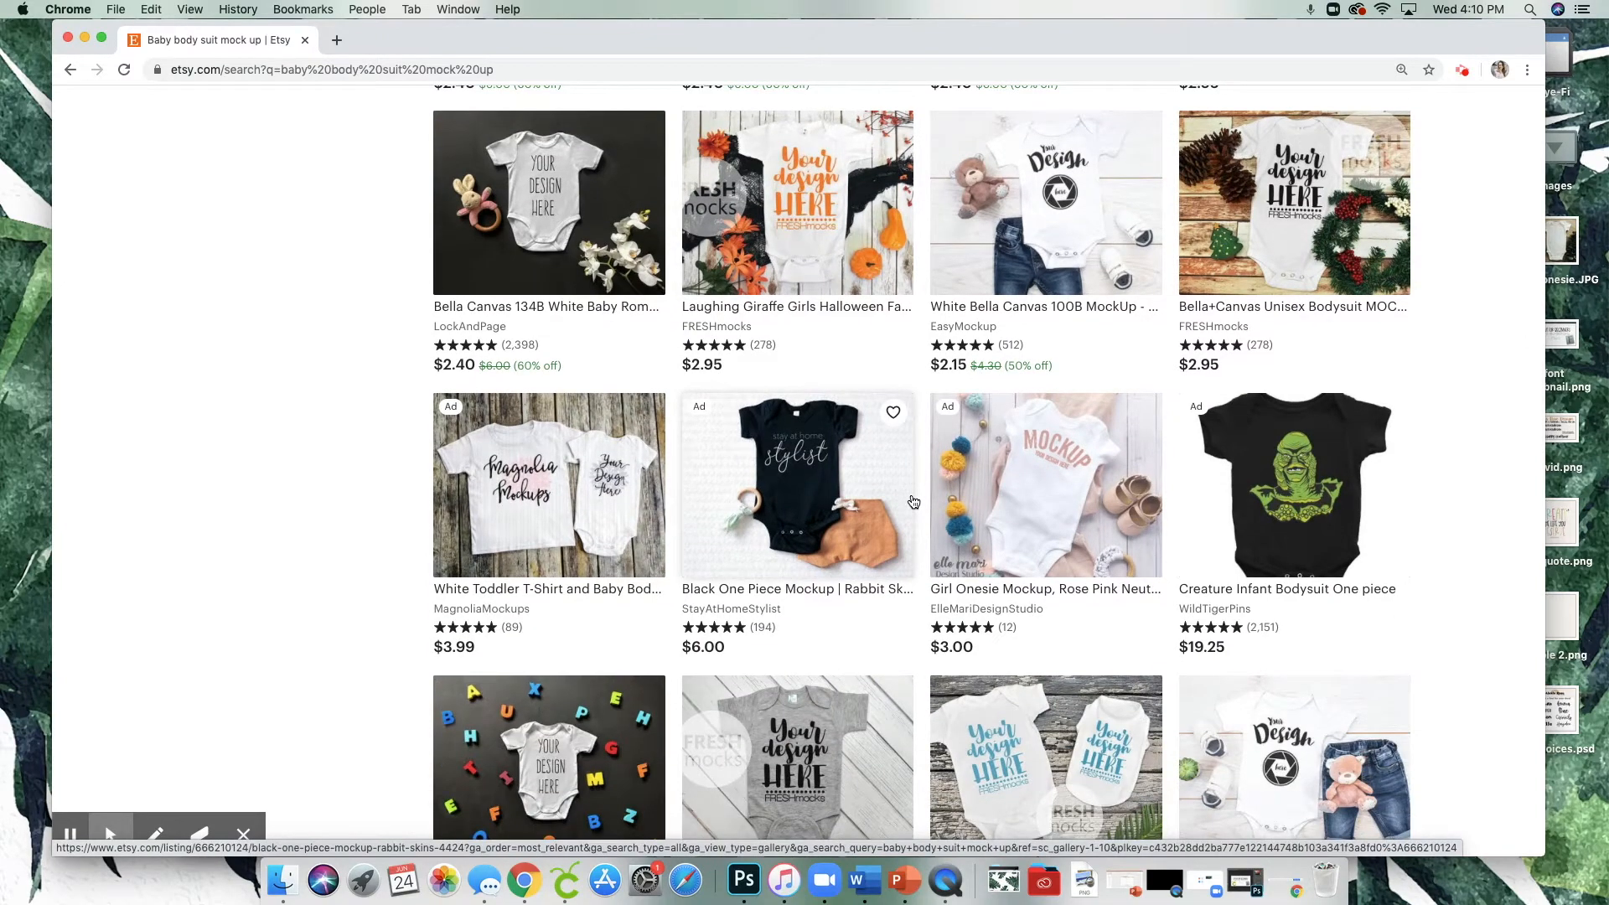
scroll("down", 3)
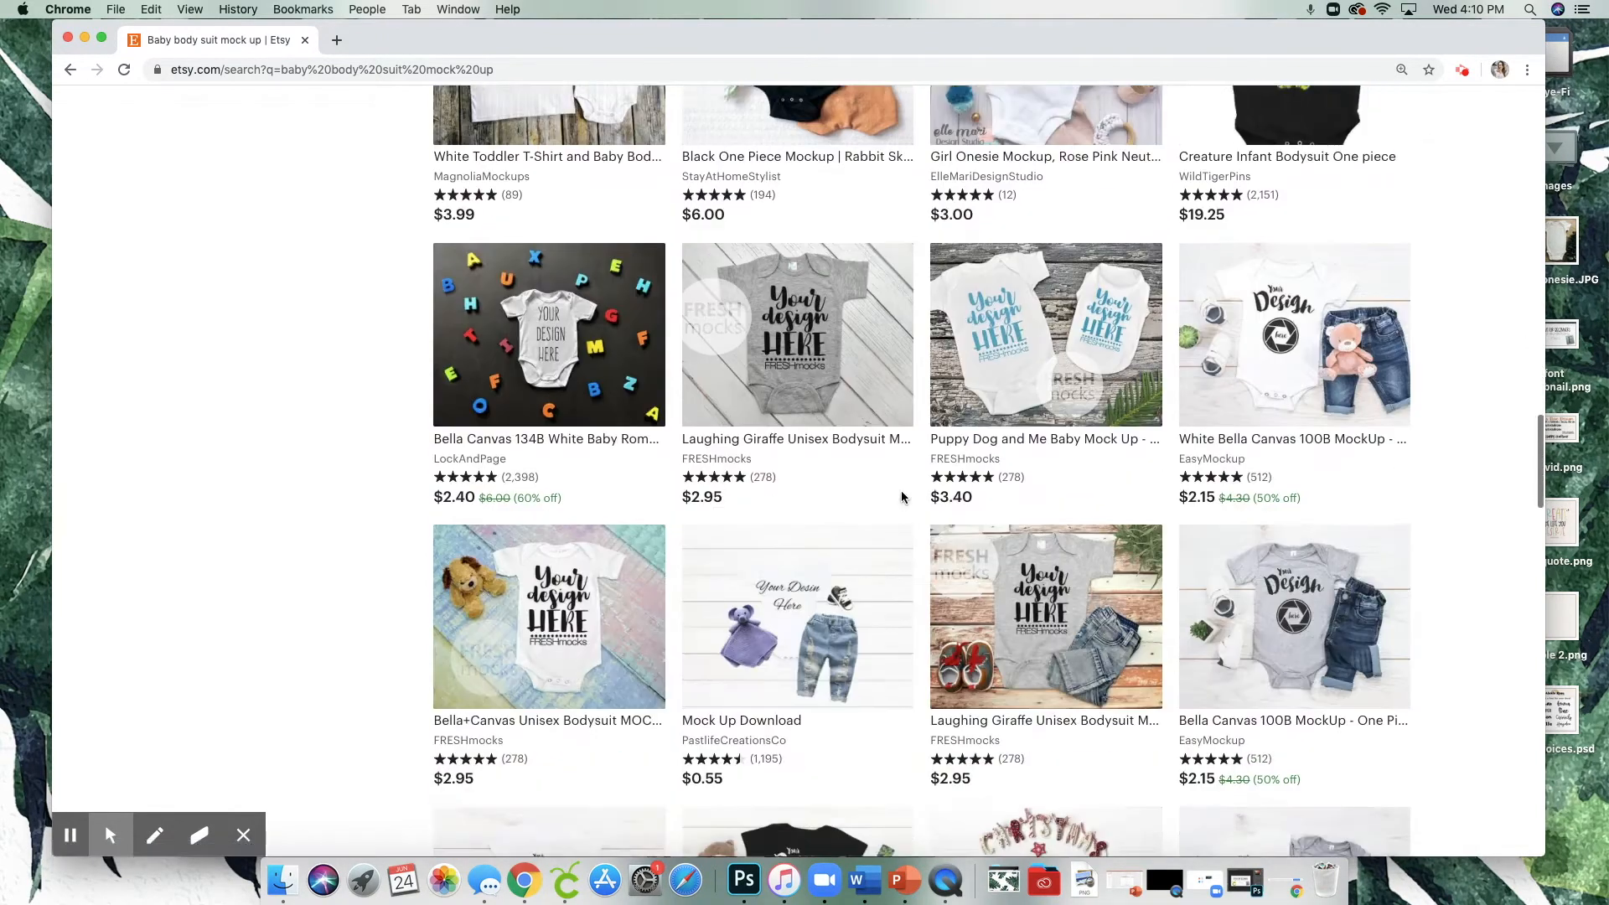
scroll("down", 3)
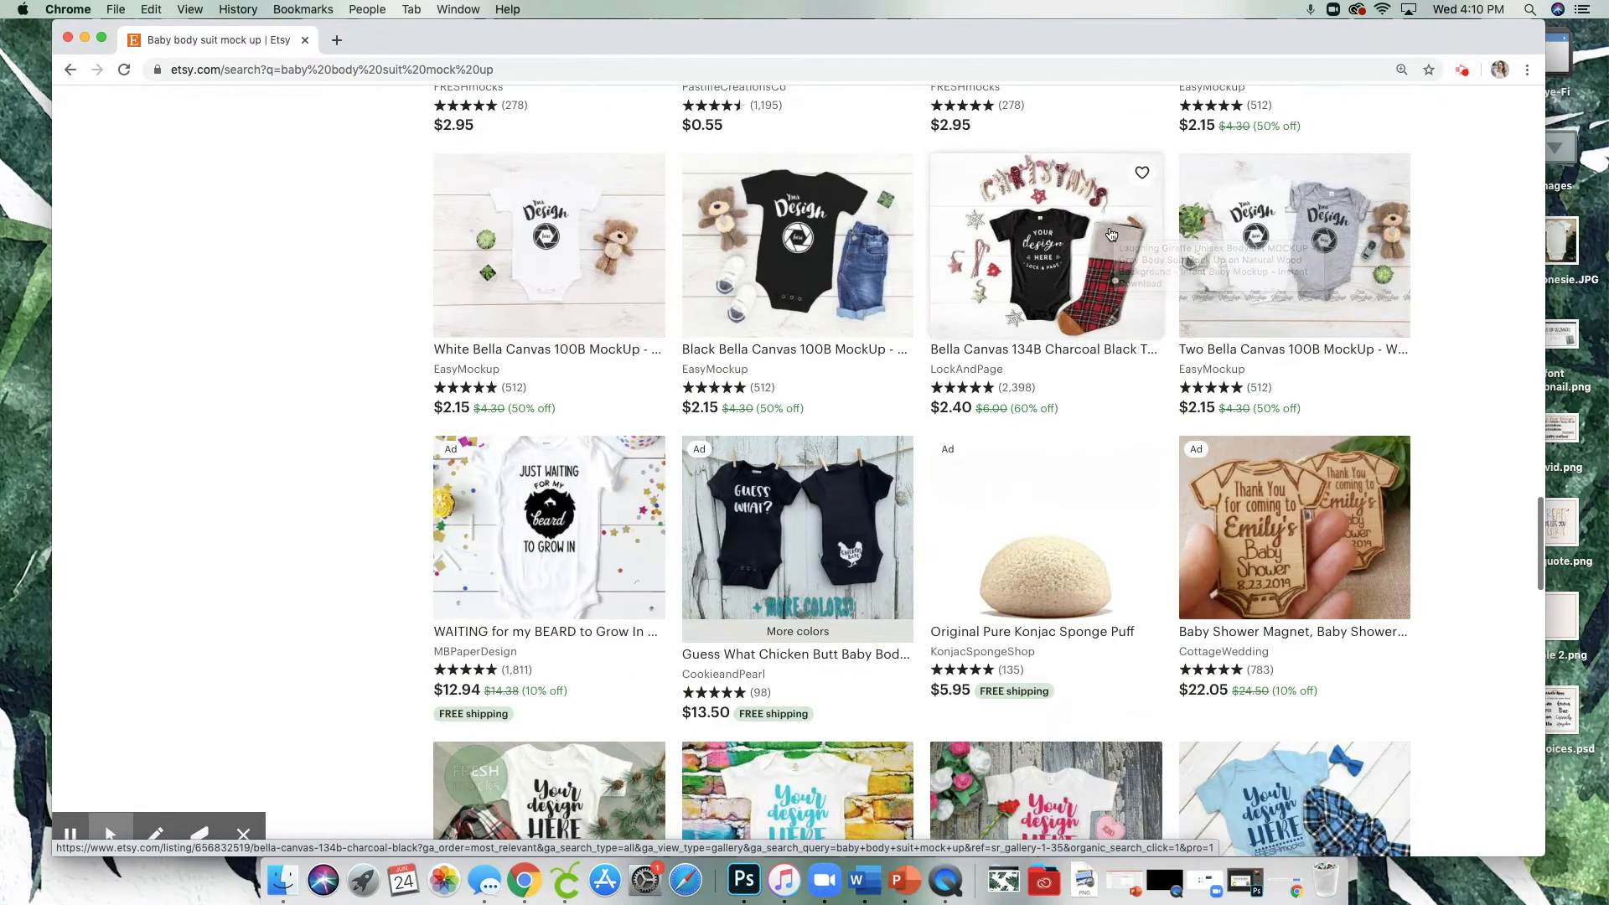
mouse_move(1112, 235)
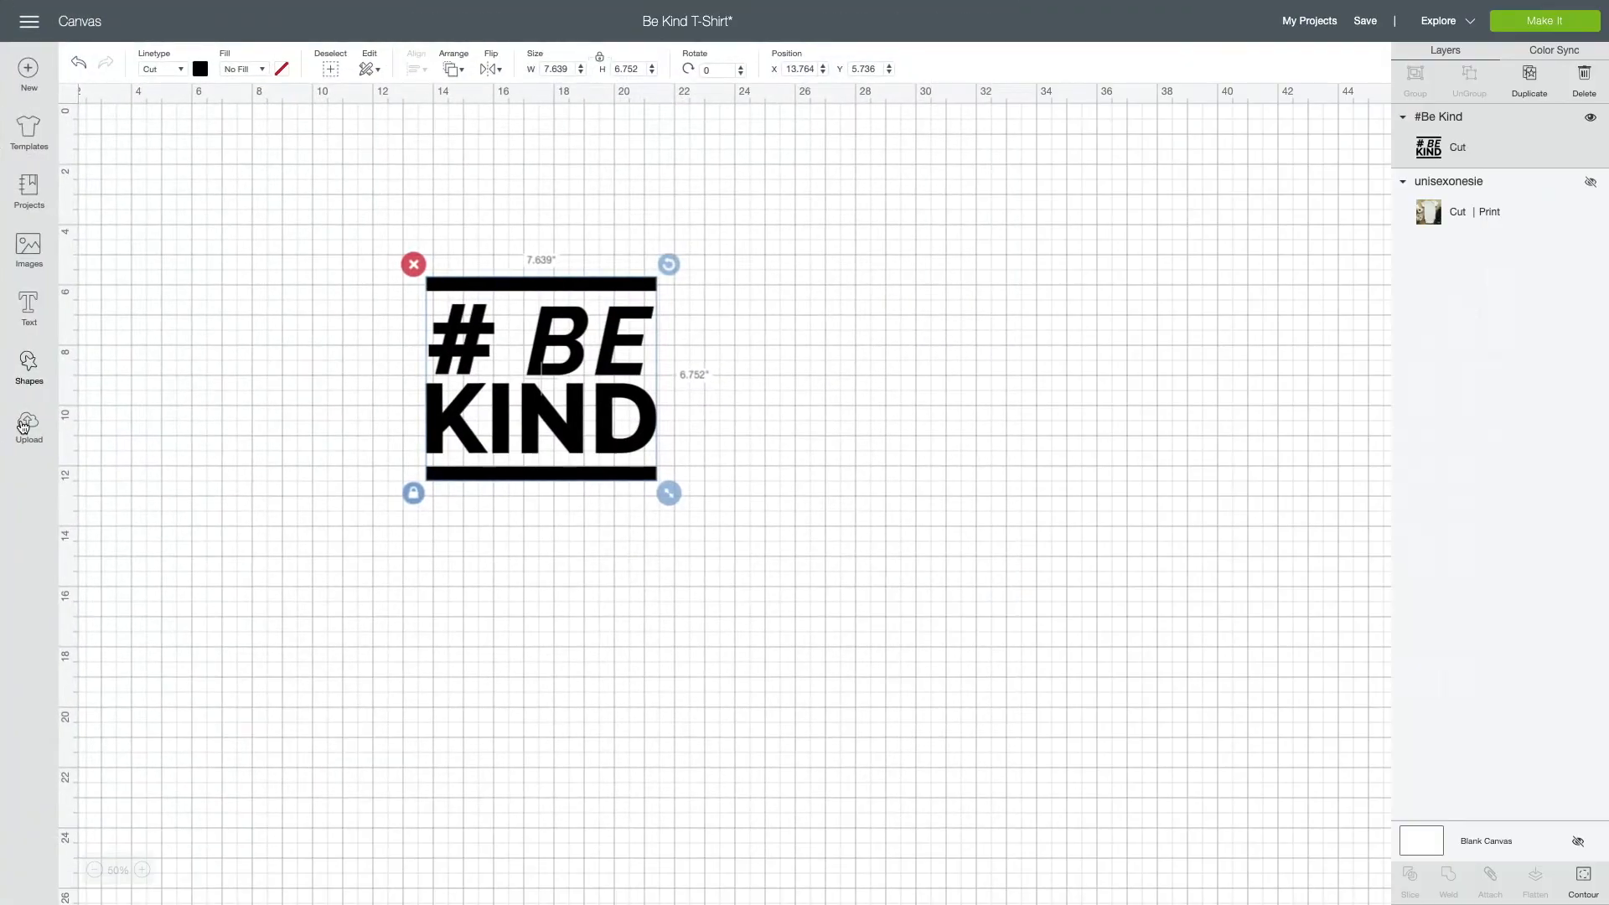
Upload the unisexonesie.JPG photo from the Desktop into the image upload screen.
left_click(29, 420)
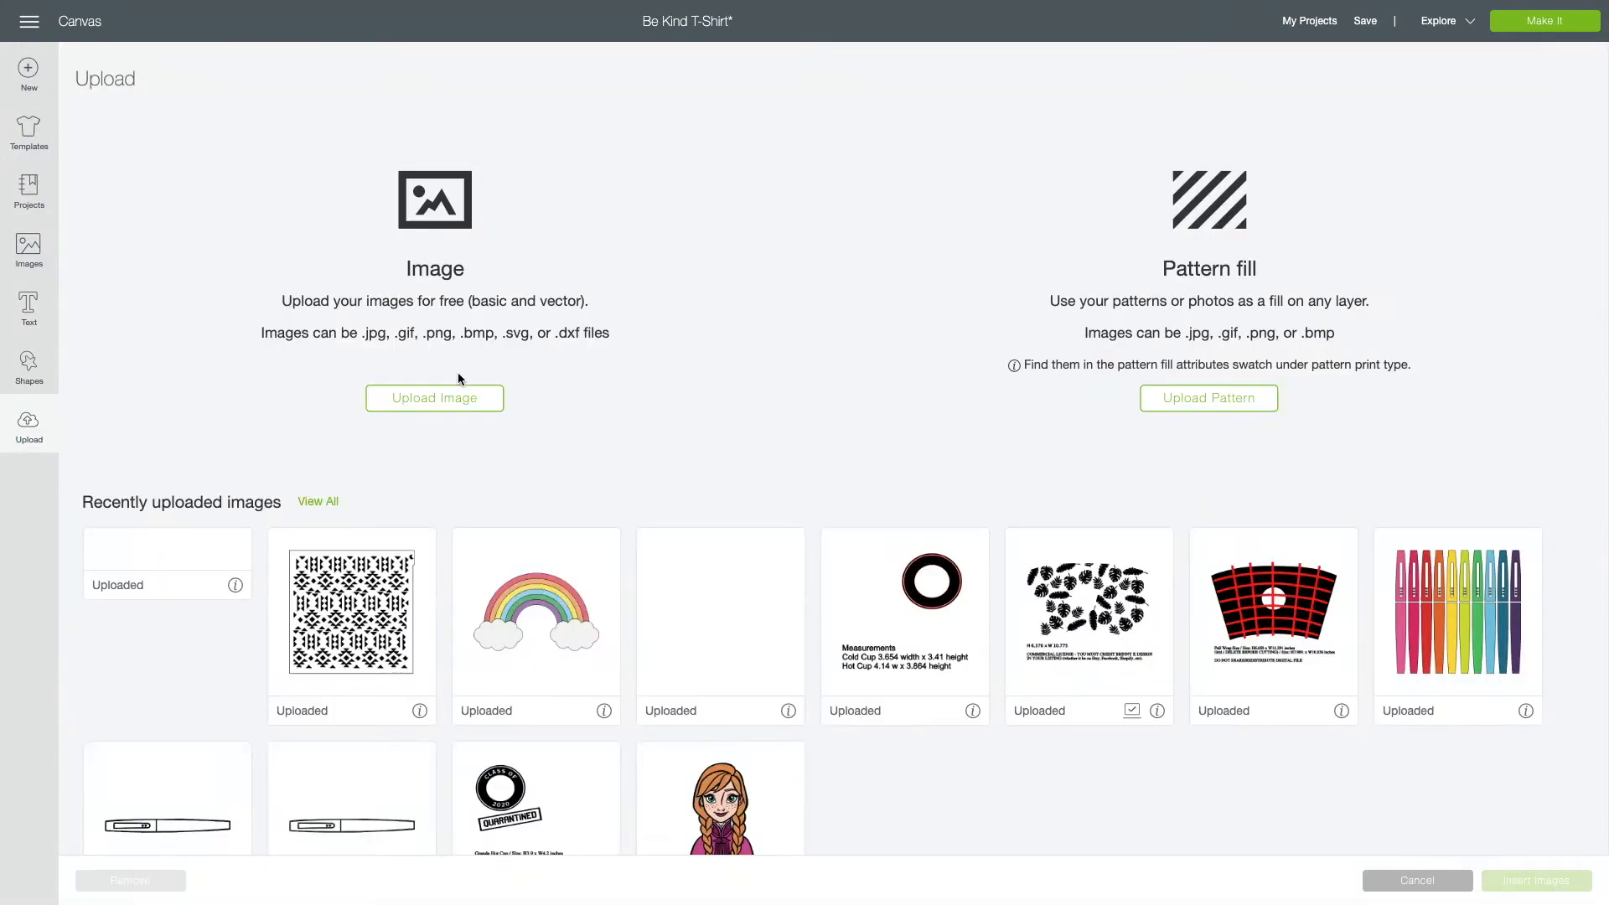
left_click(434, 399)
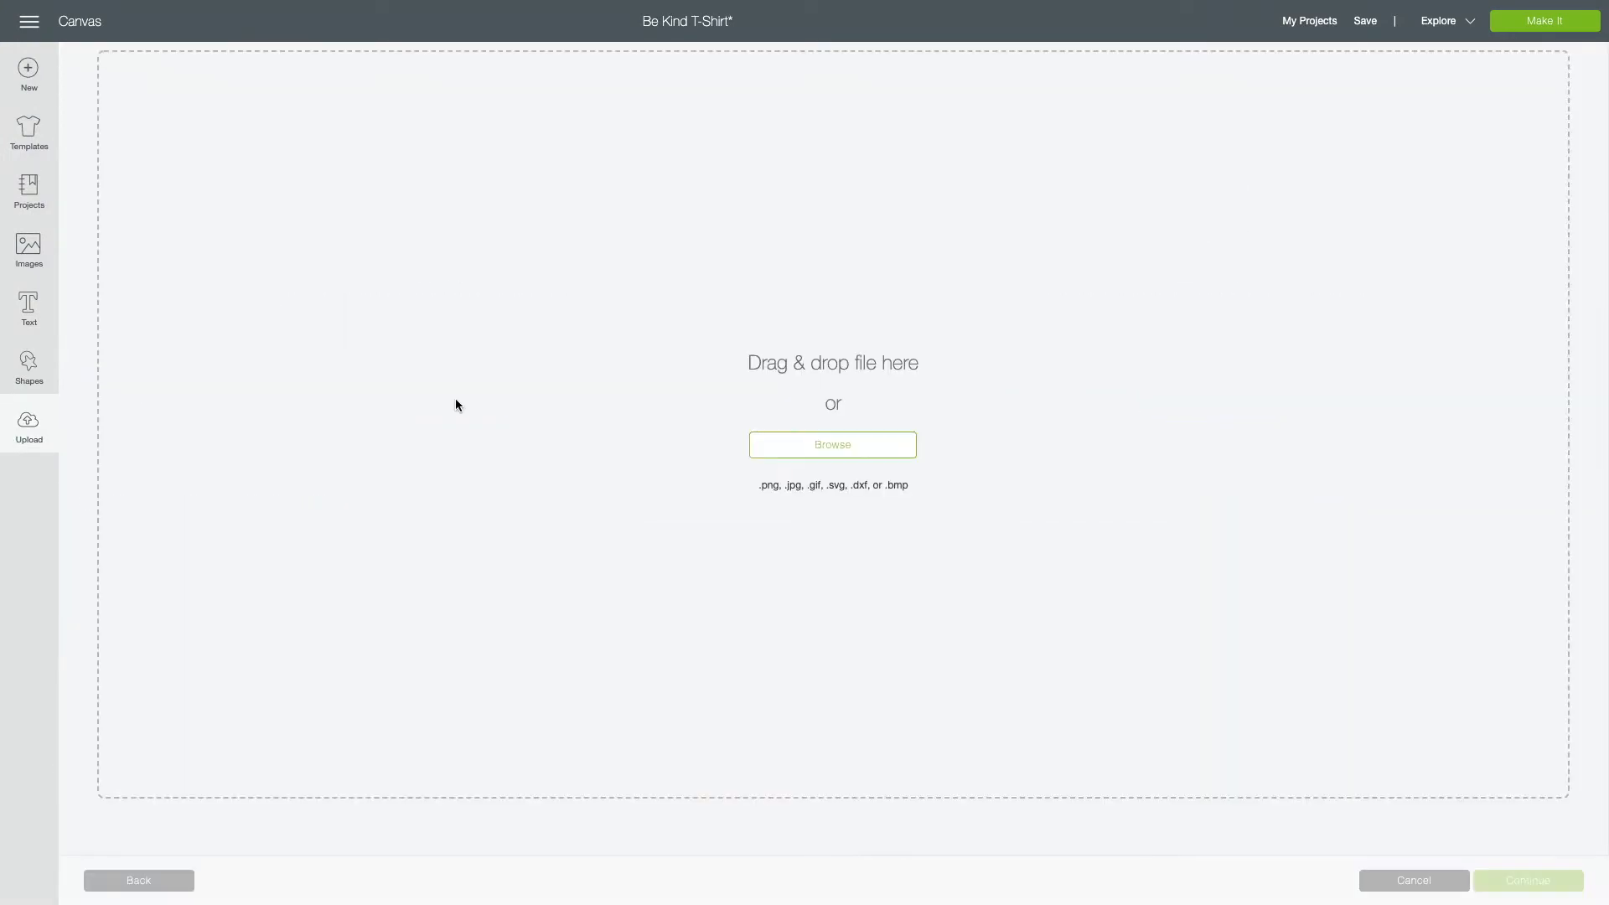
mouse_move(803, 459)
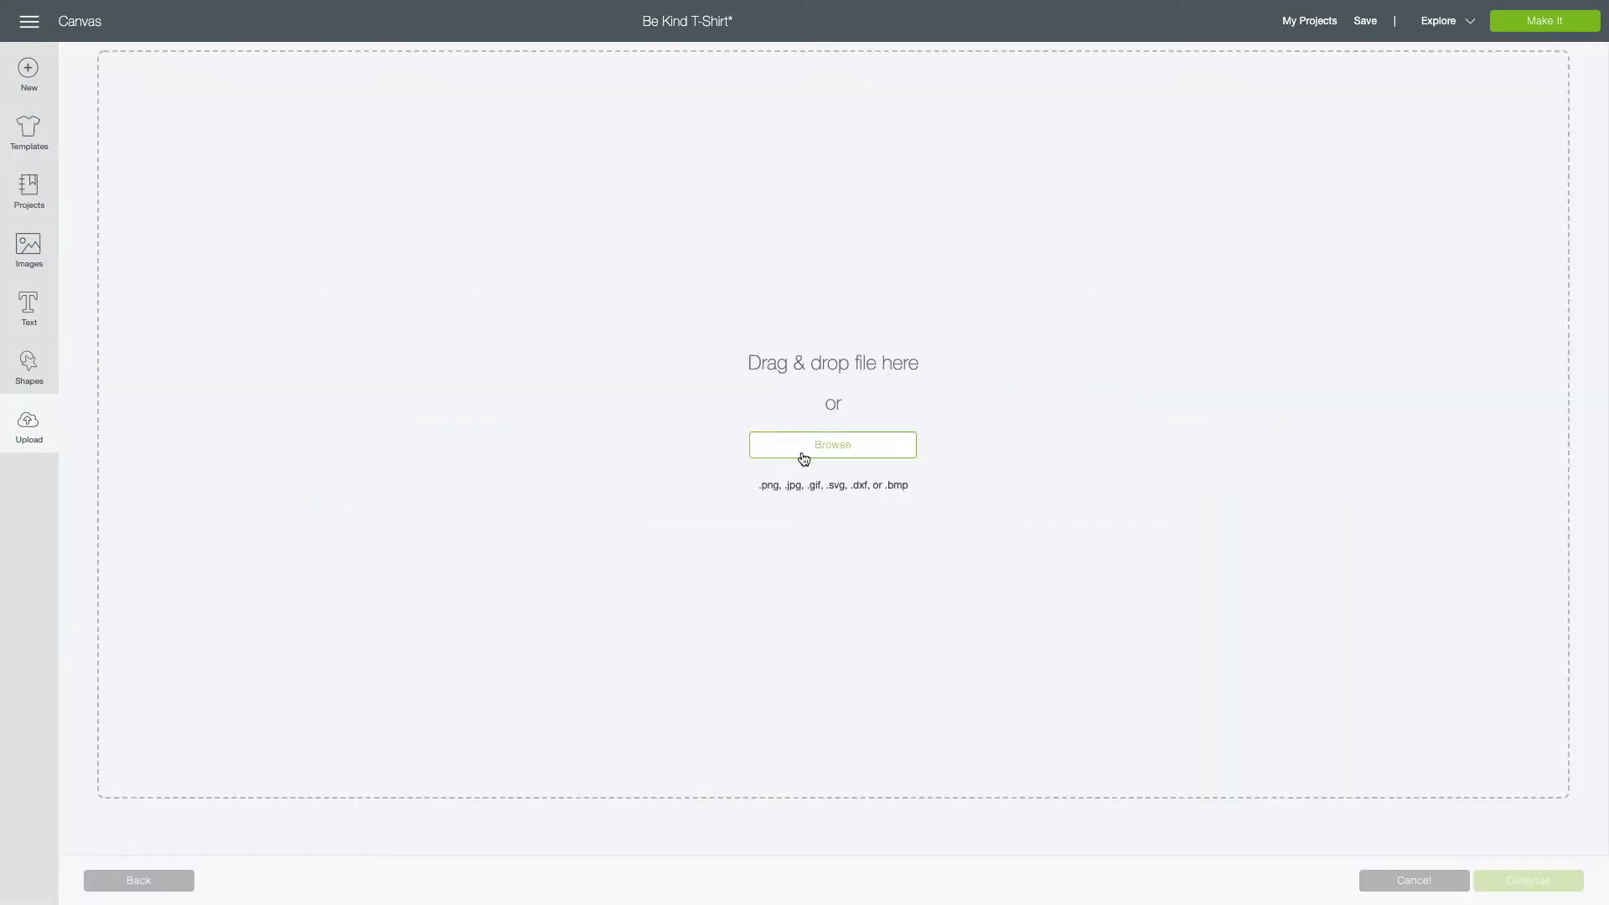
left_click(832, 444)
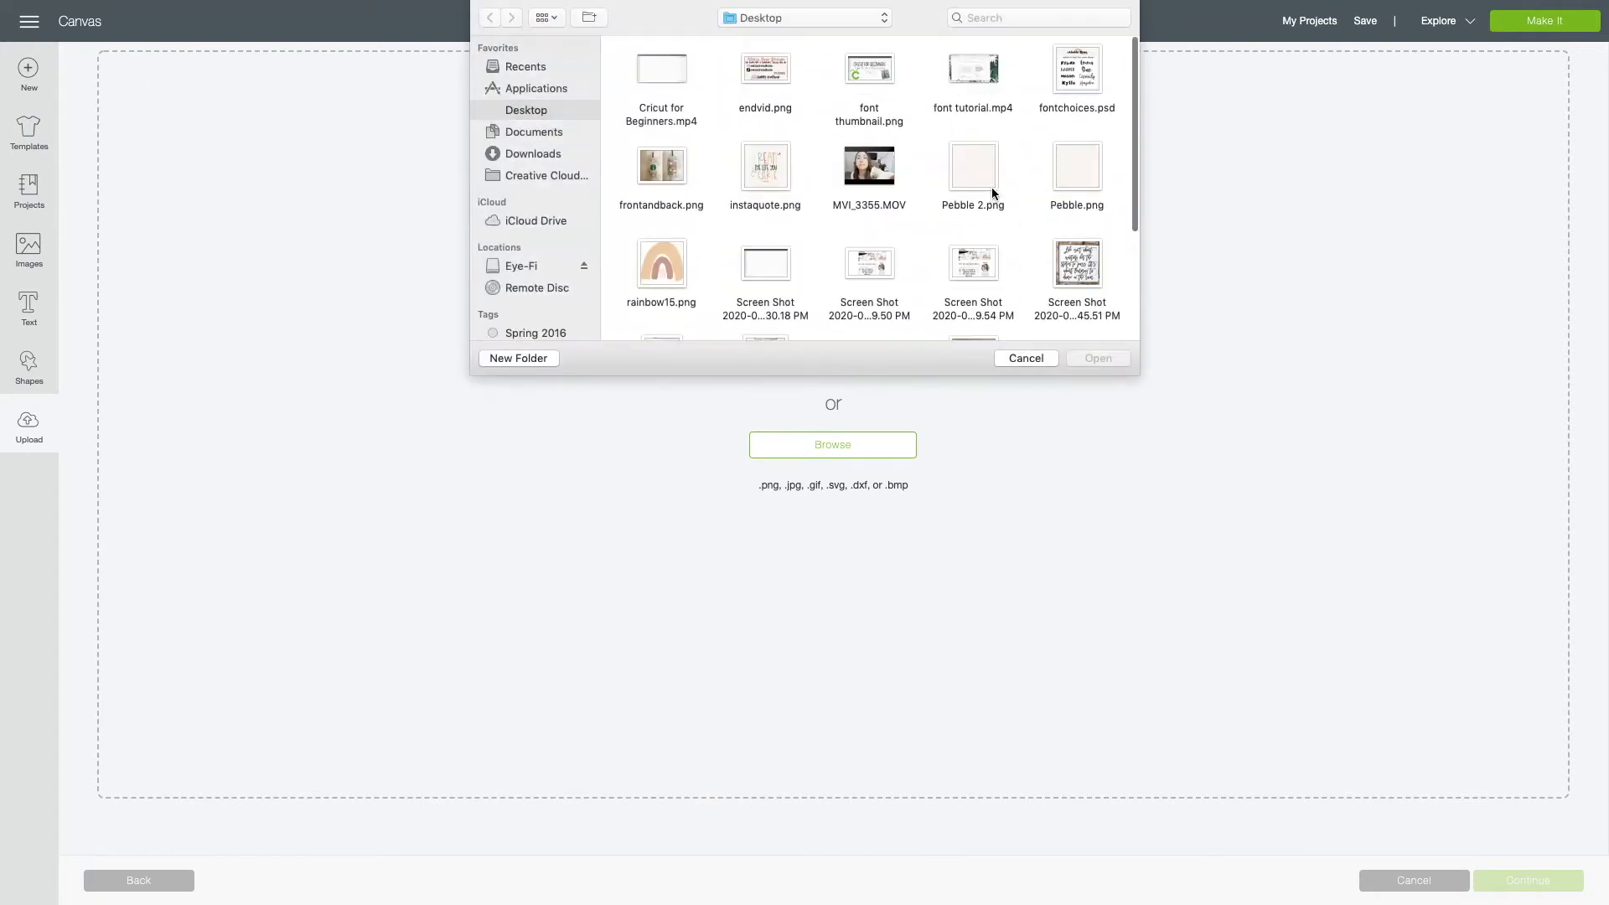
left_click(973, 174)
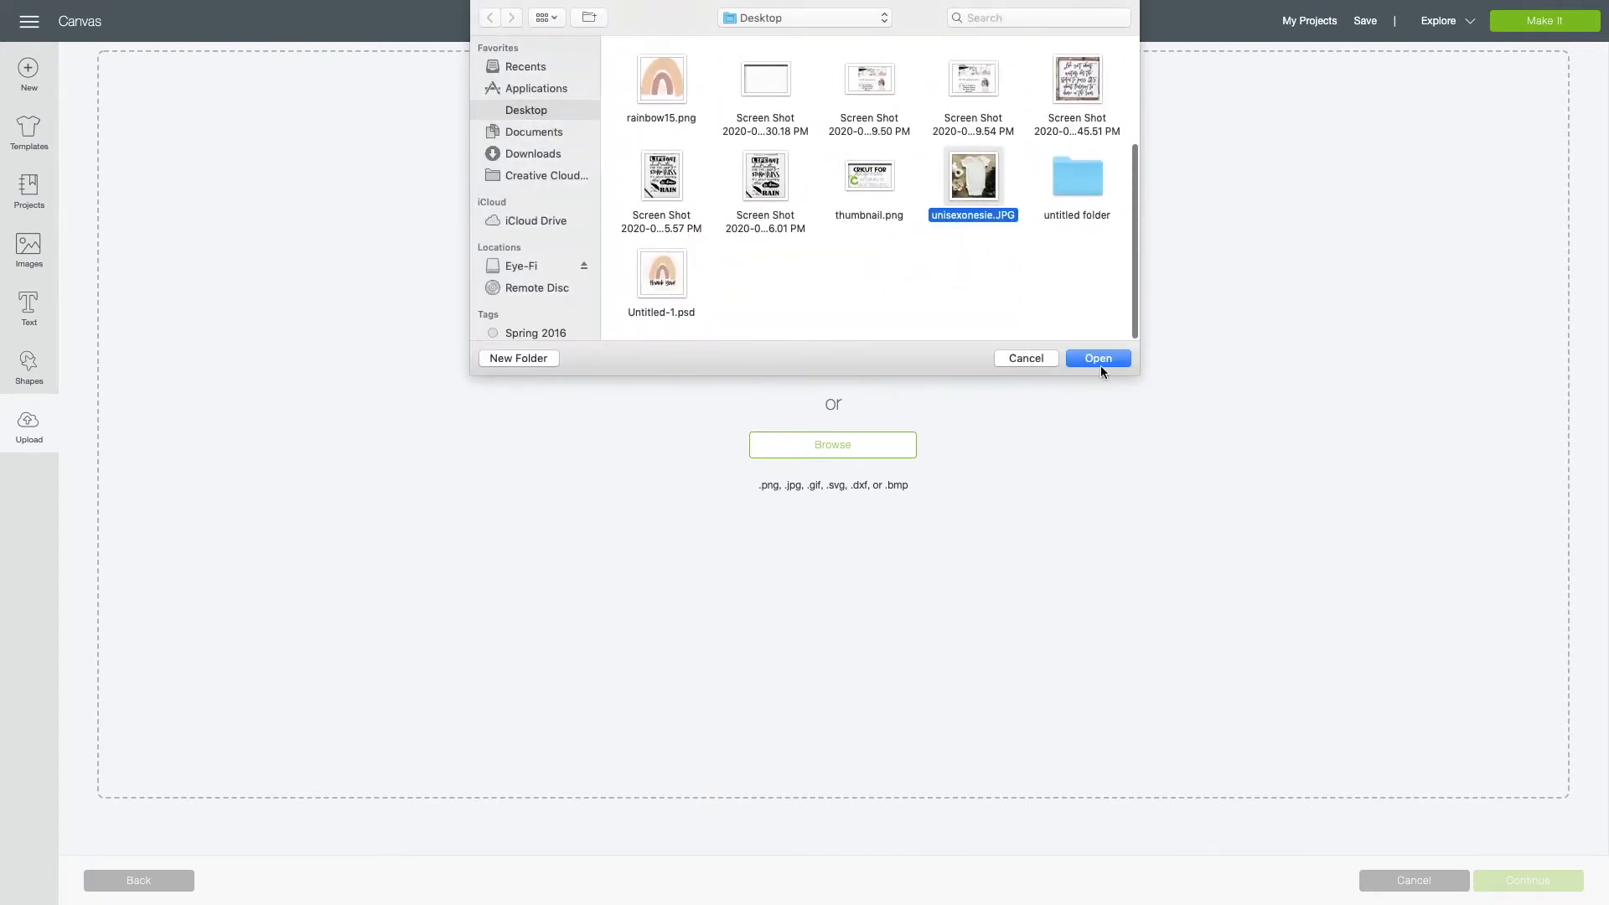
left_click(1096, 359)
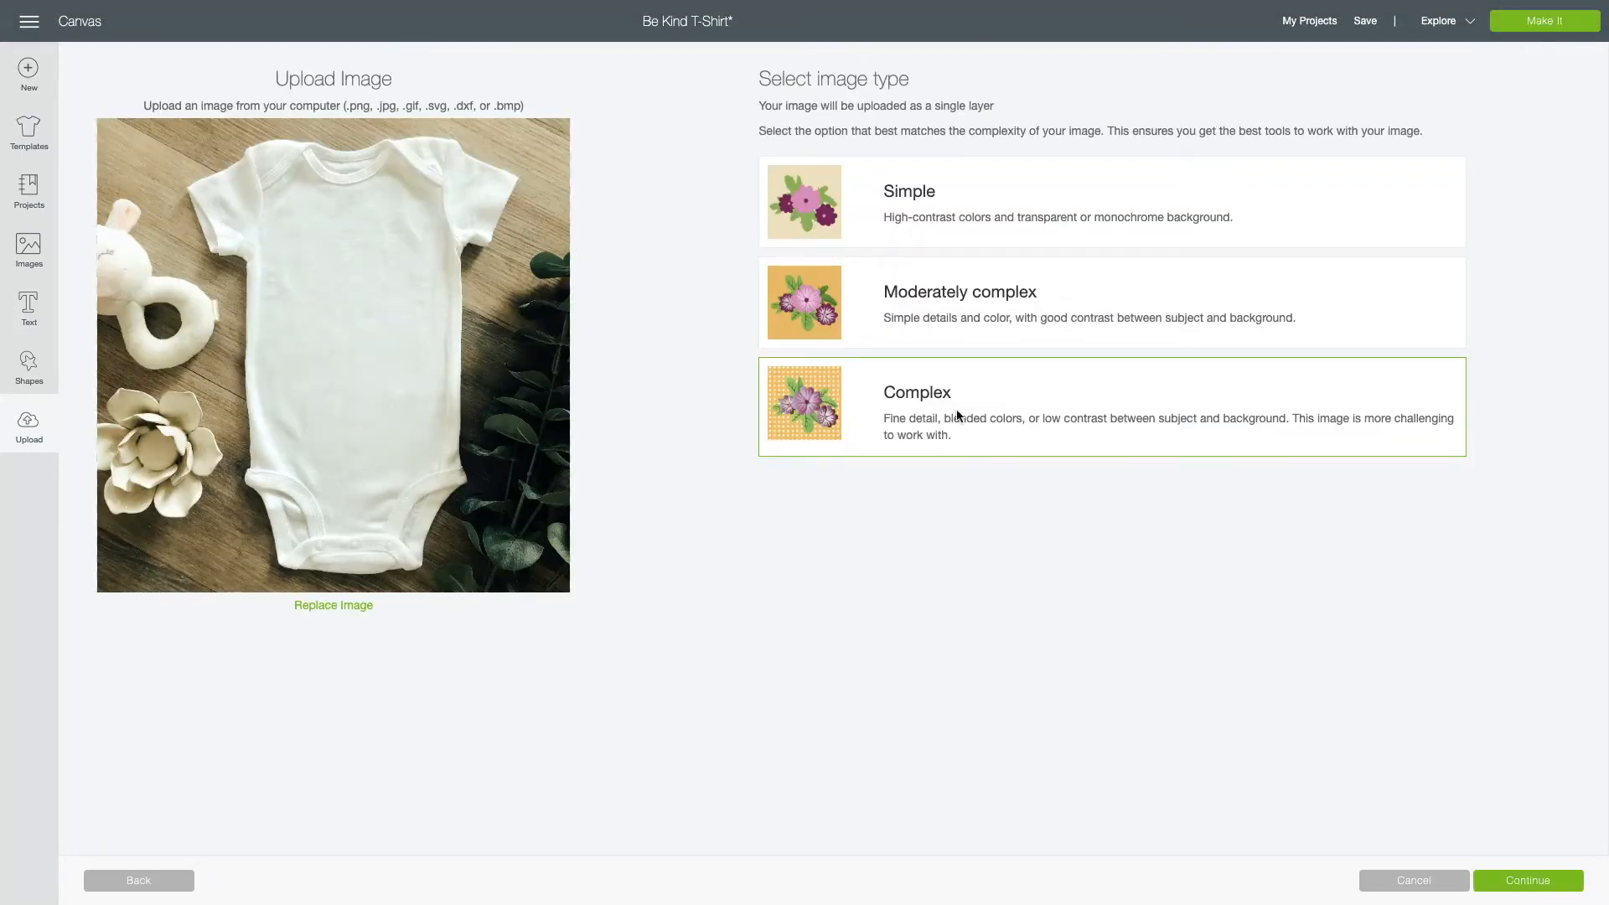
Save the onesie photo as a Complex, Print Then Cut image and pick it from recent uploads.
left_click(1528, 880)
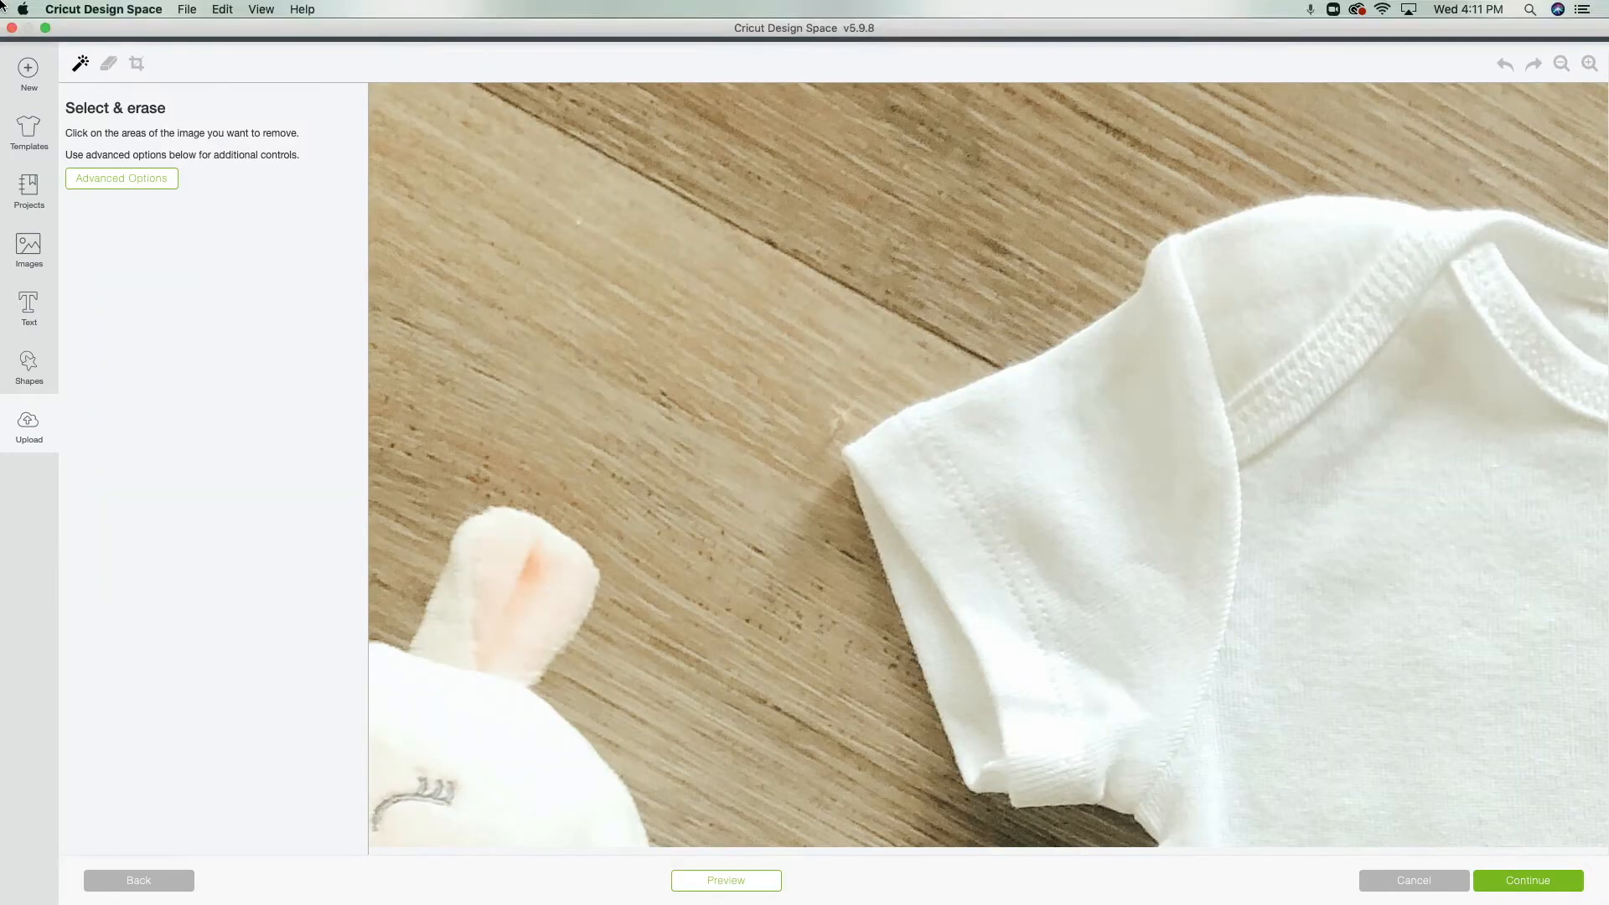
left_click(1525, 880)
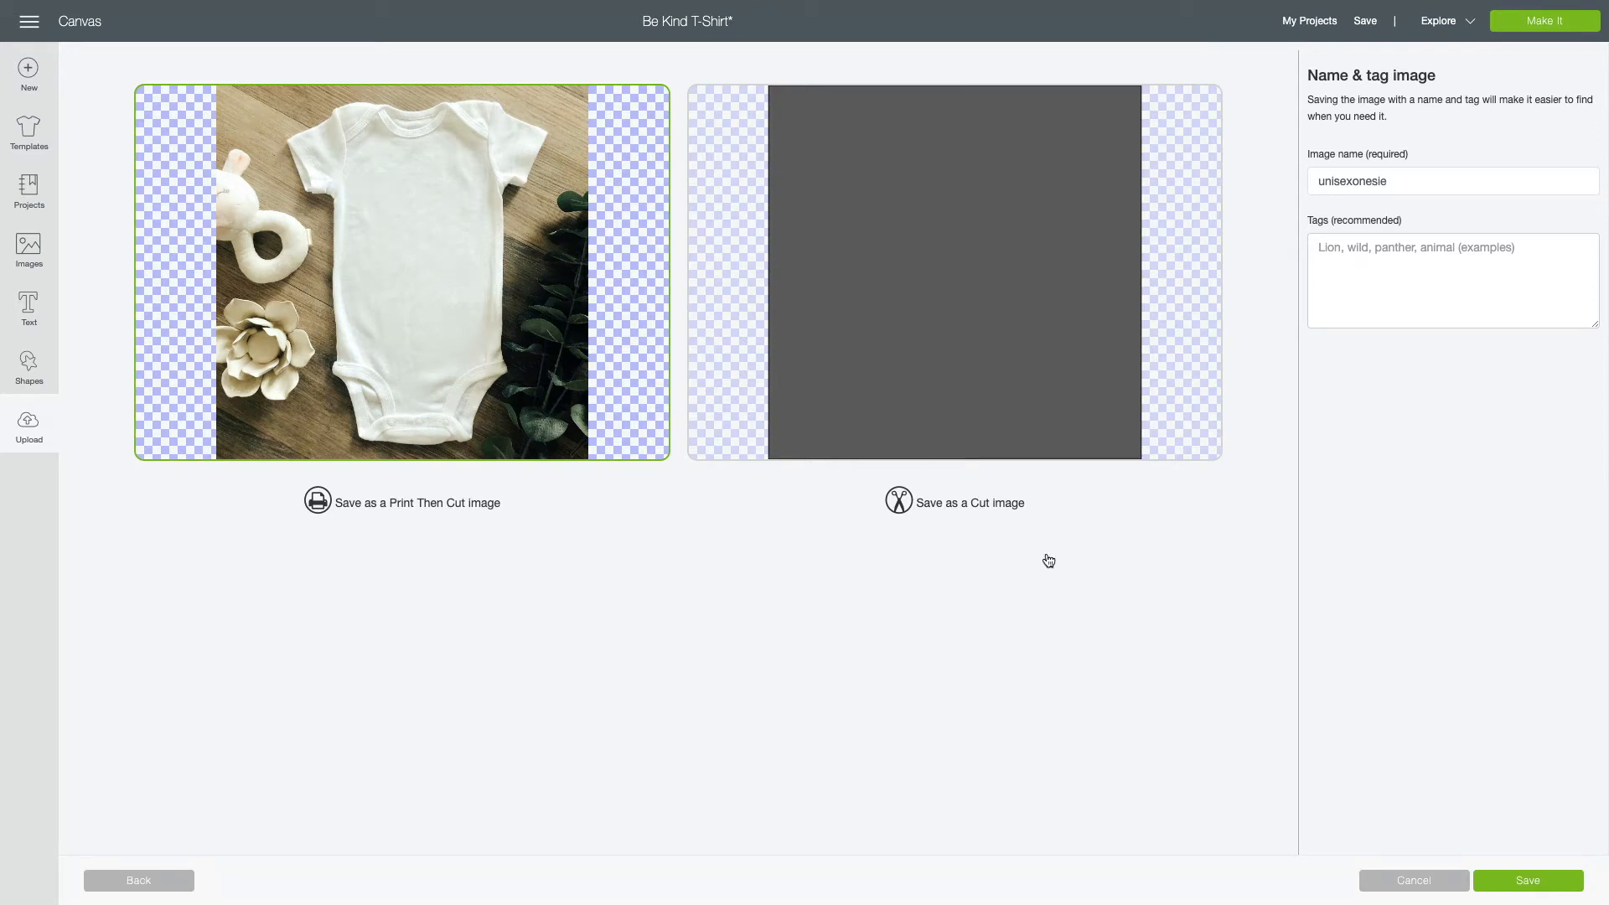
mouse_move(471, 45)
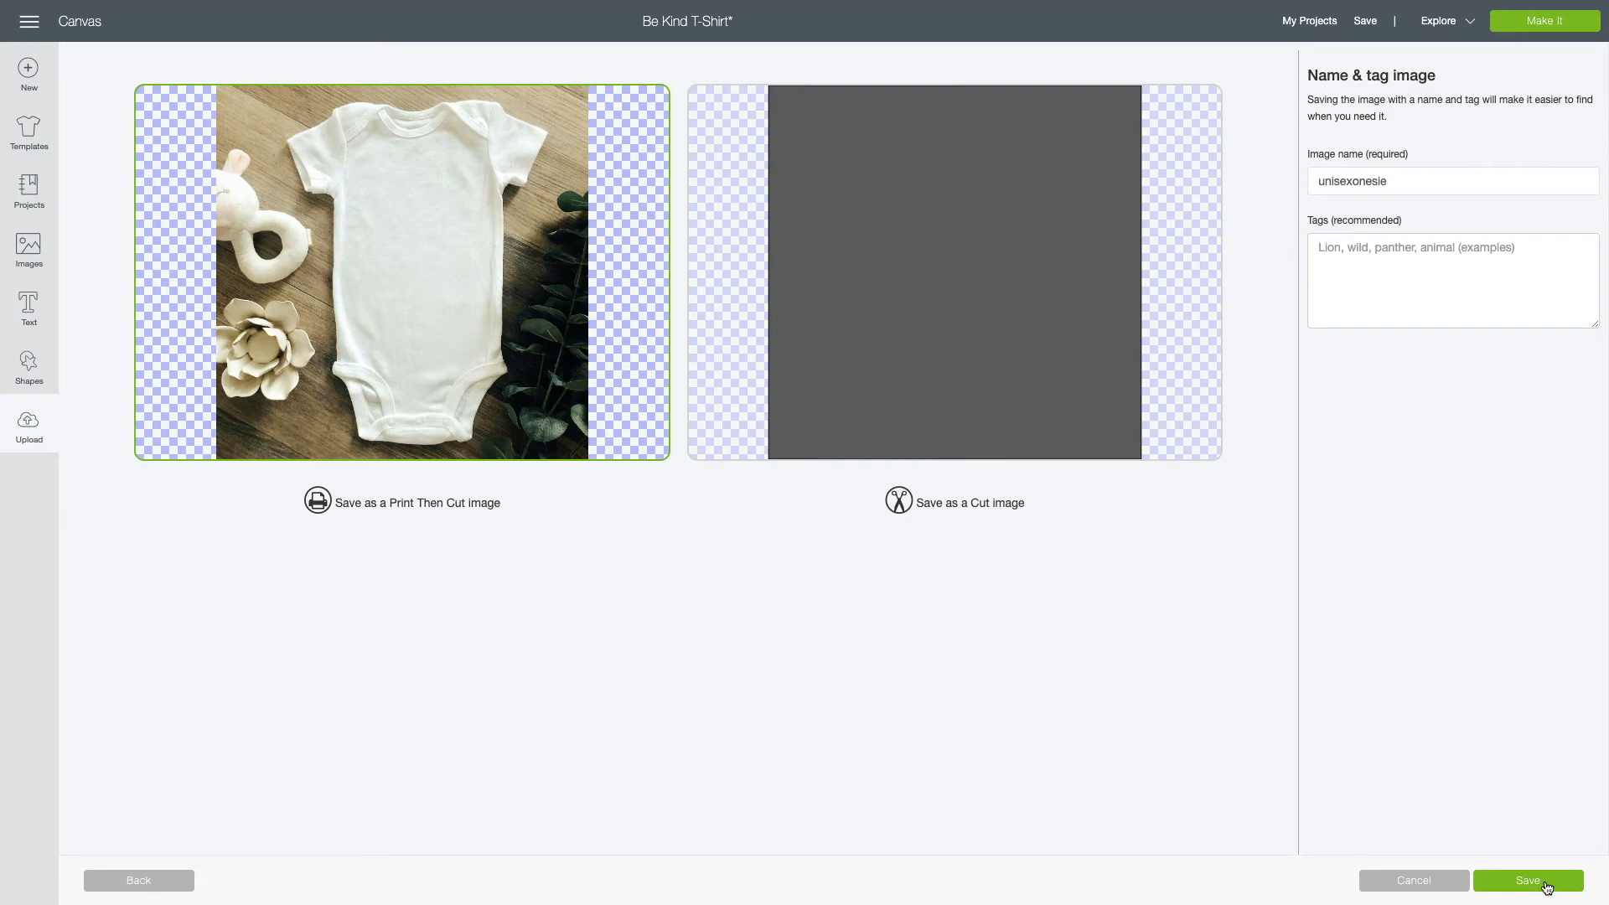
left_click(1529, 880)
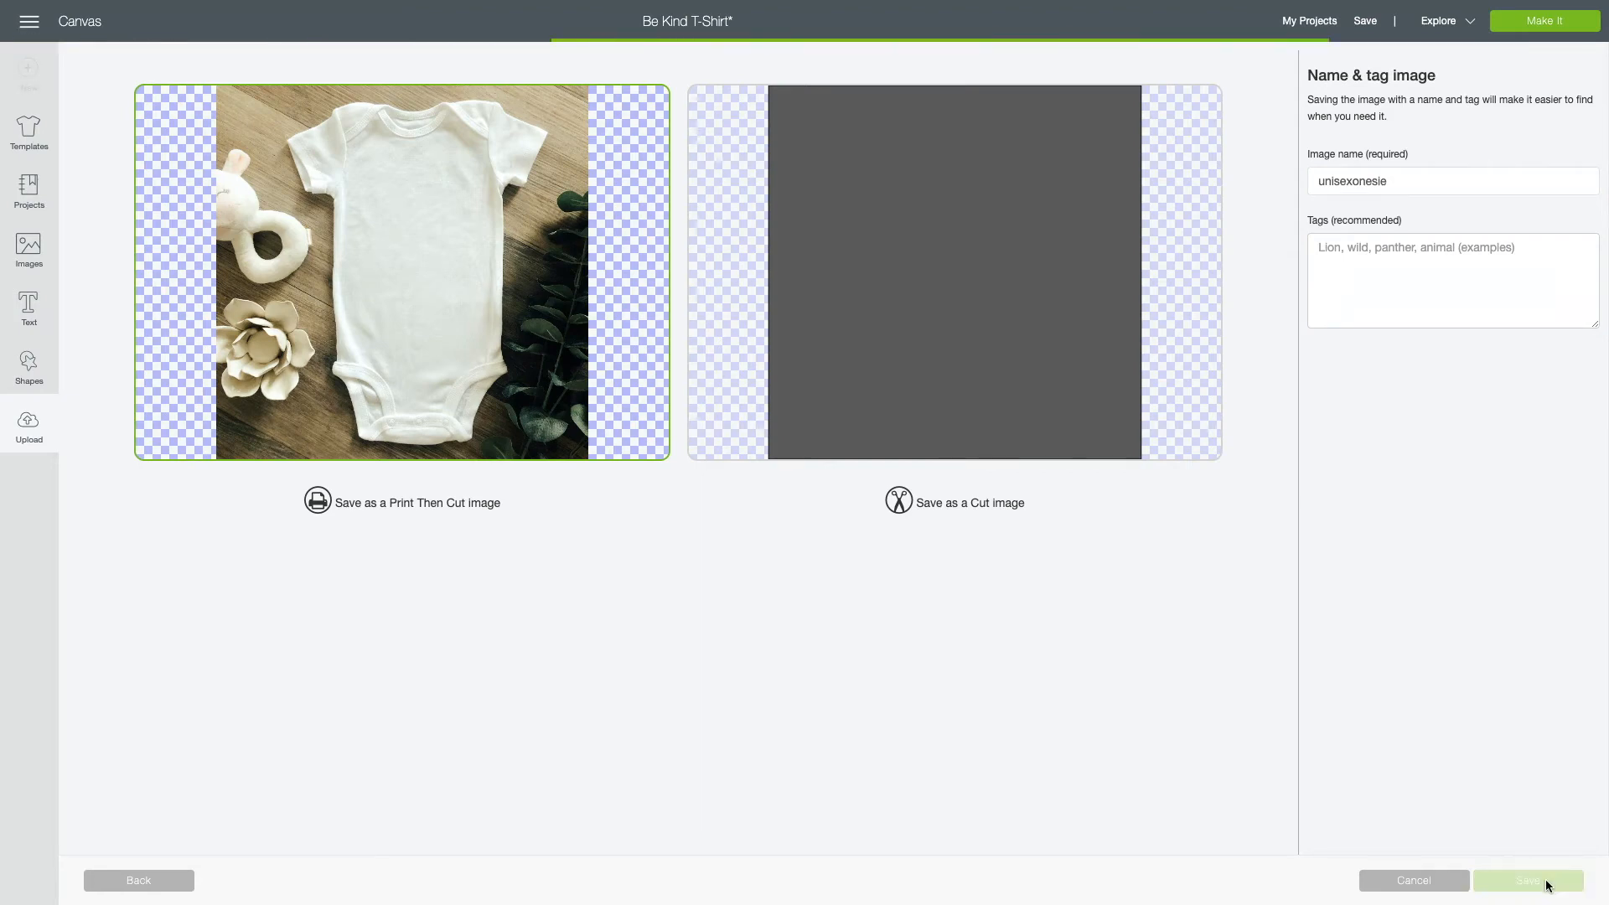
left_click(1529, 880)
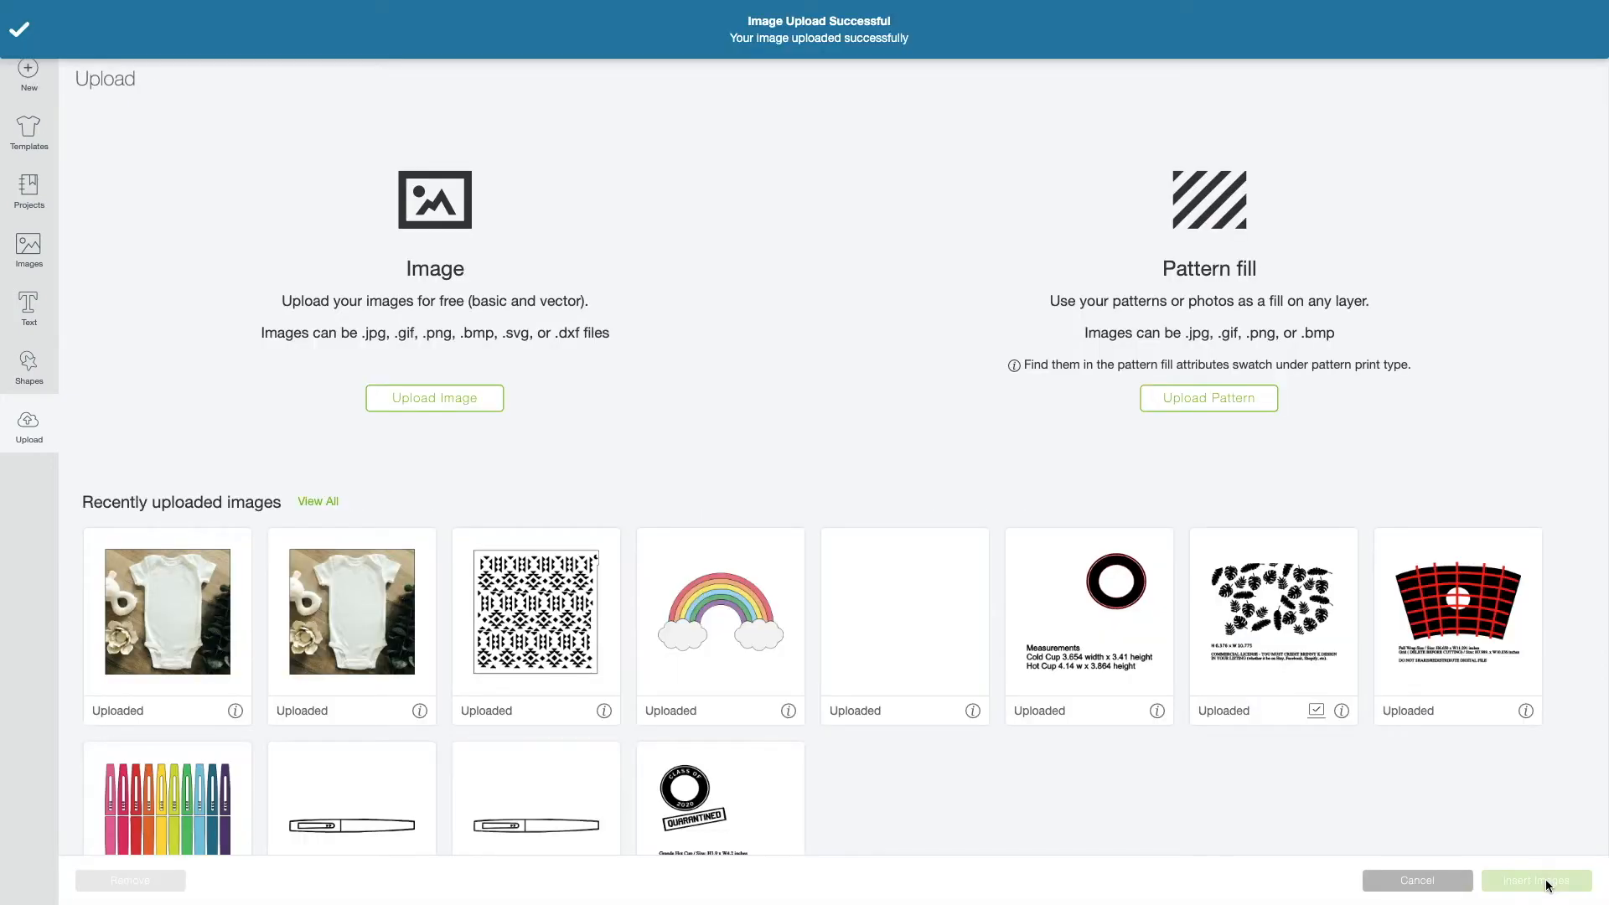
left_click(166, 612)
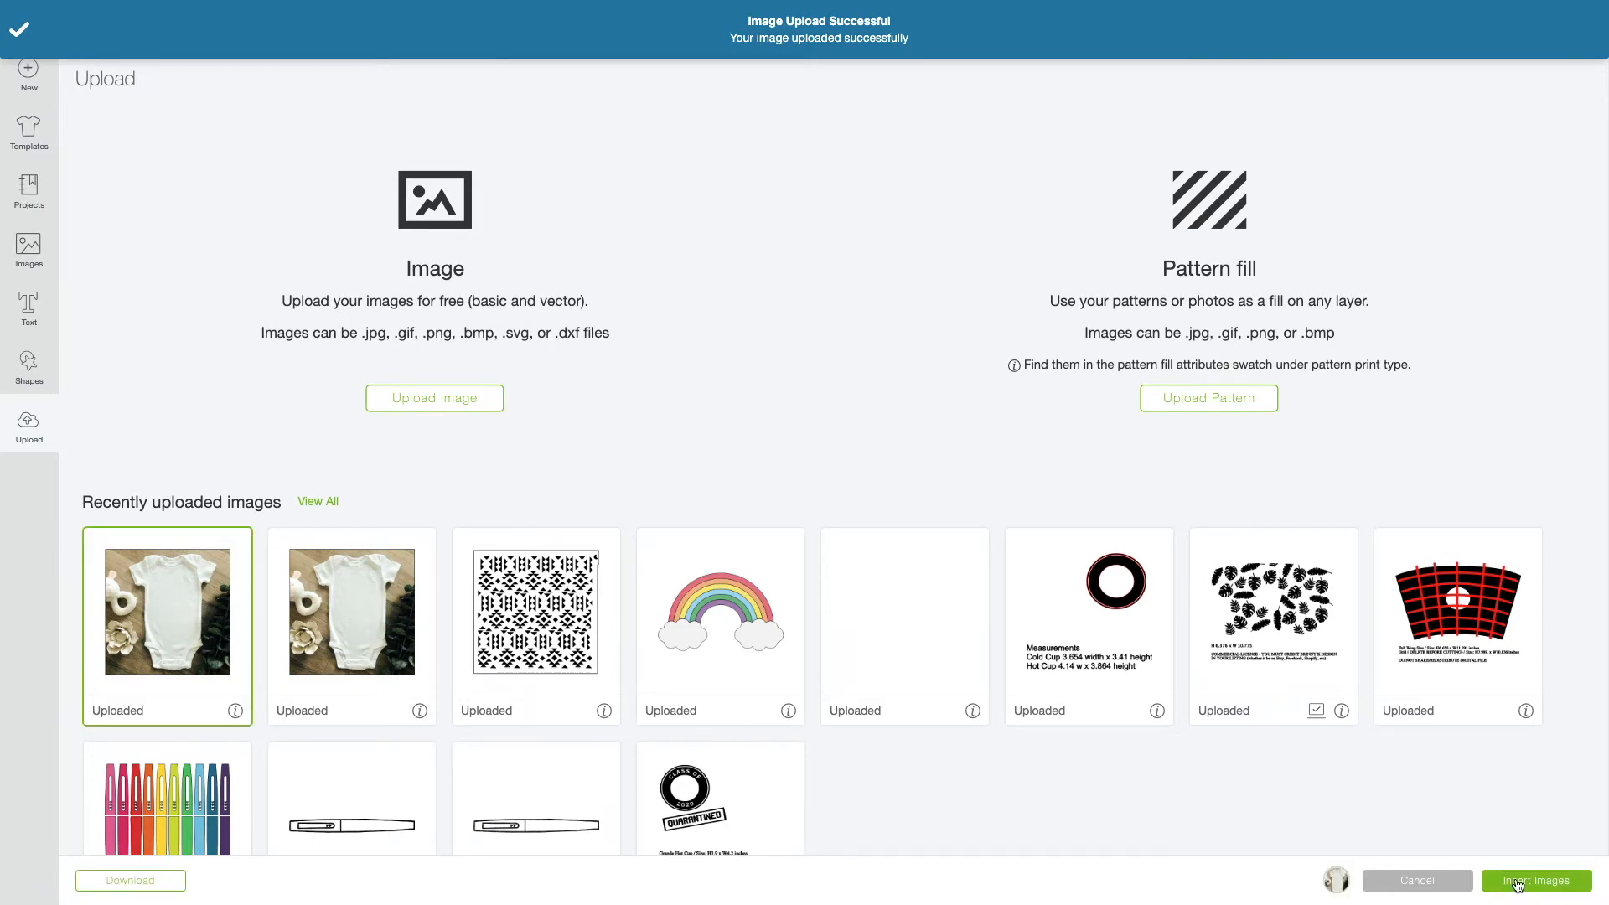
Insert the onesie photo onto the canvas and enlarge it to roughly 20 inches square.
left_click(1537, 880)
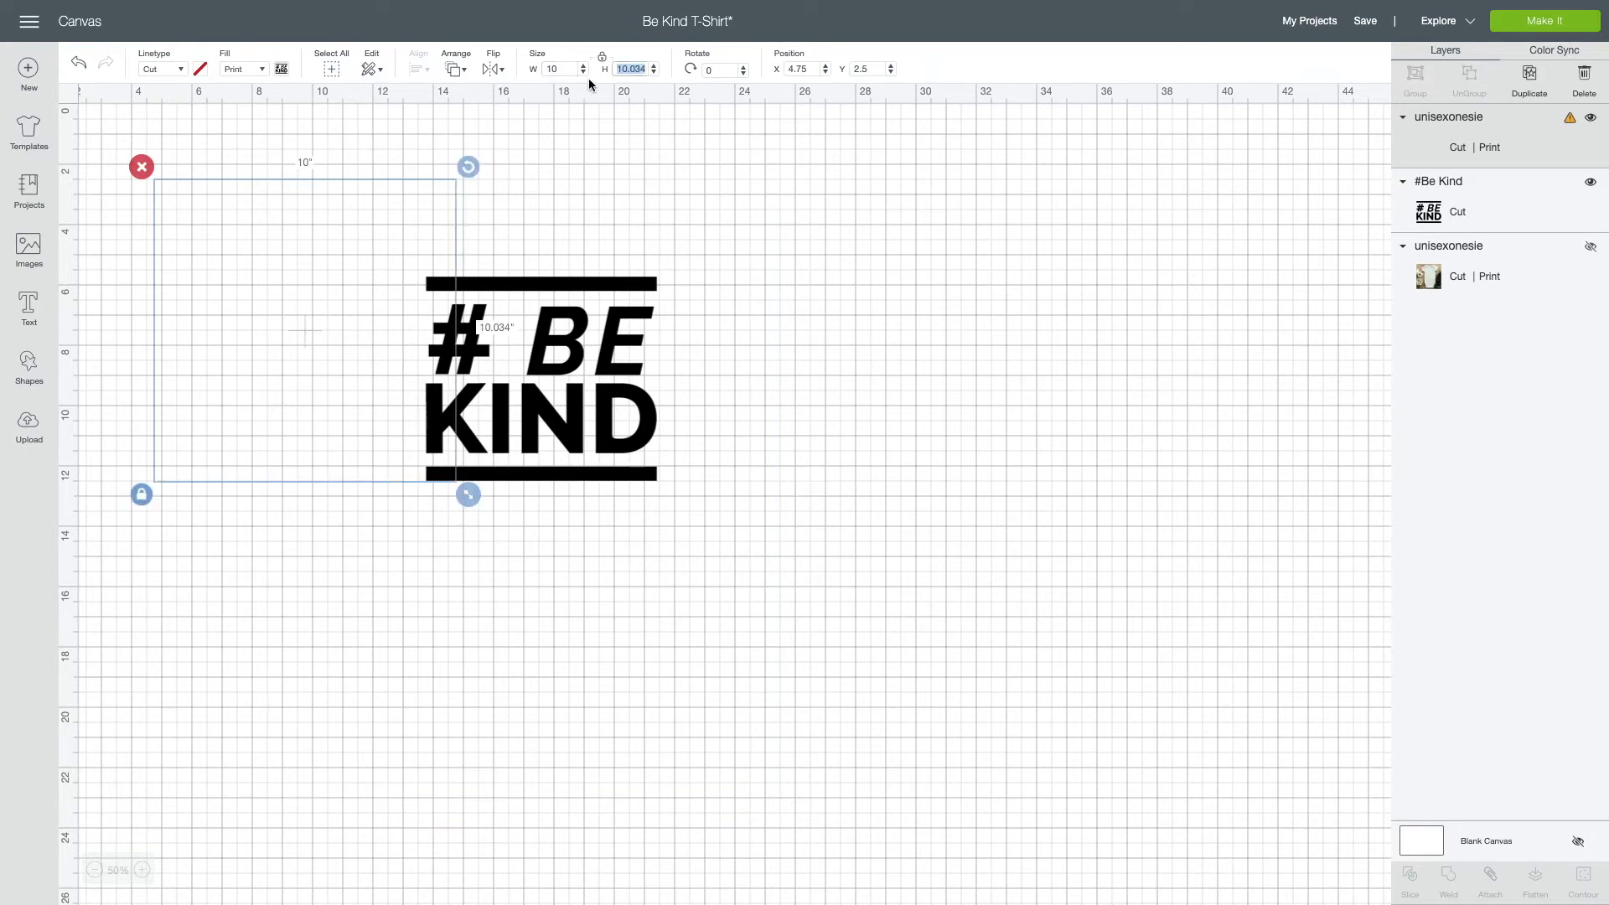
left_click(1591, 116)
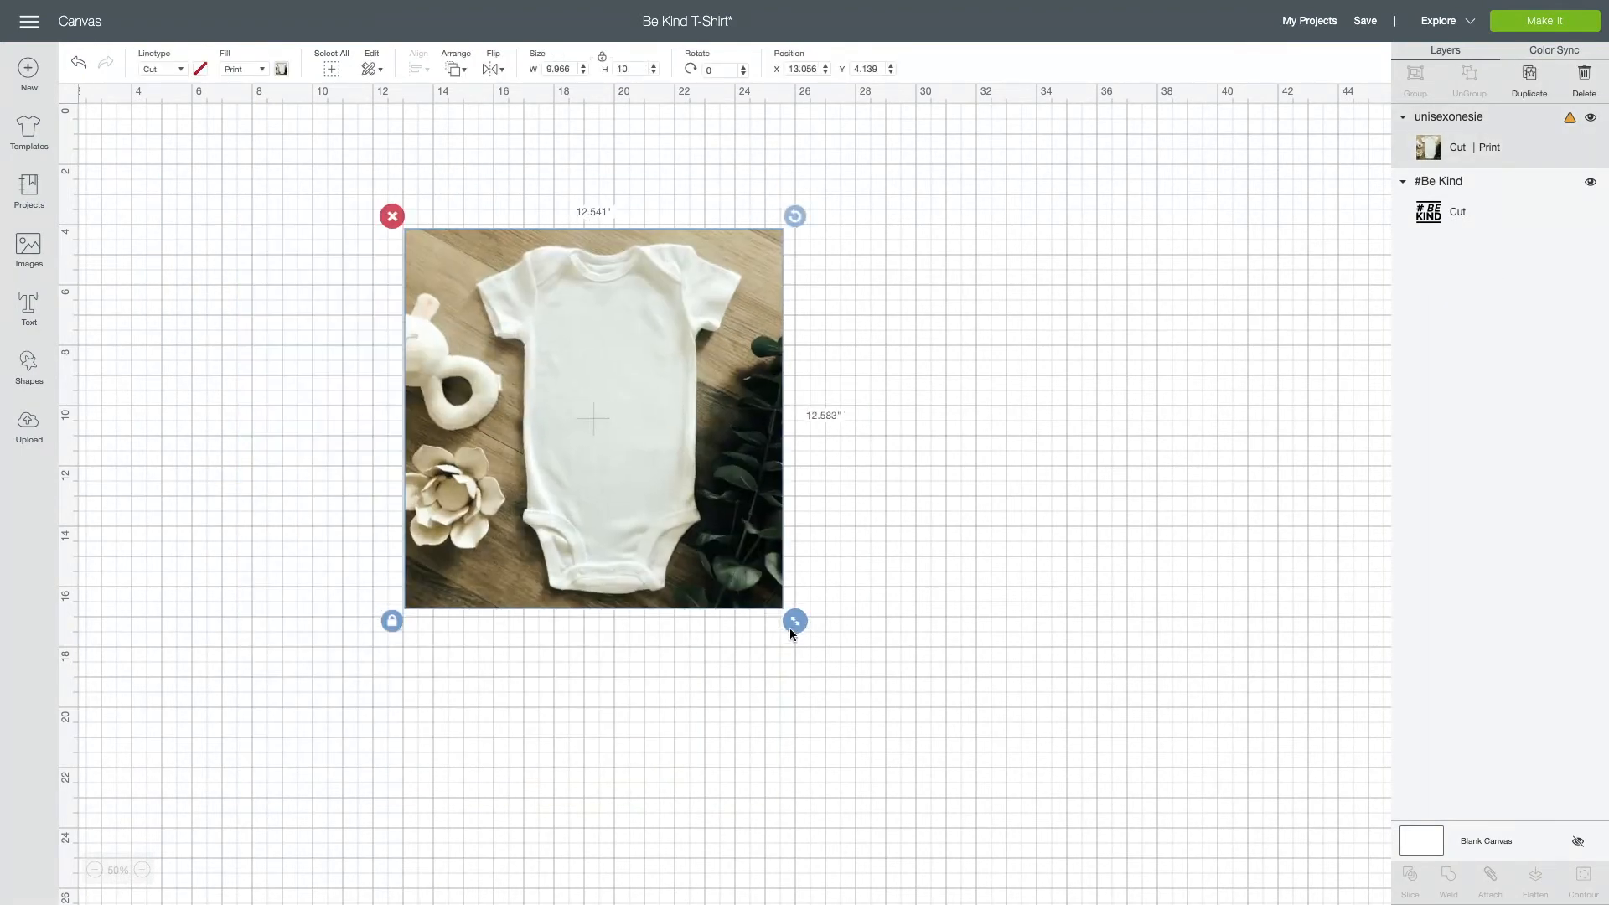
left_click_drag(794, 621, 843, 669)
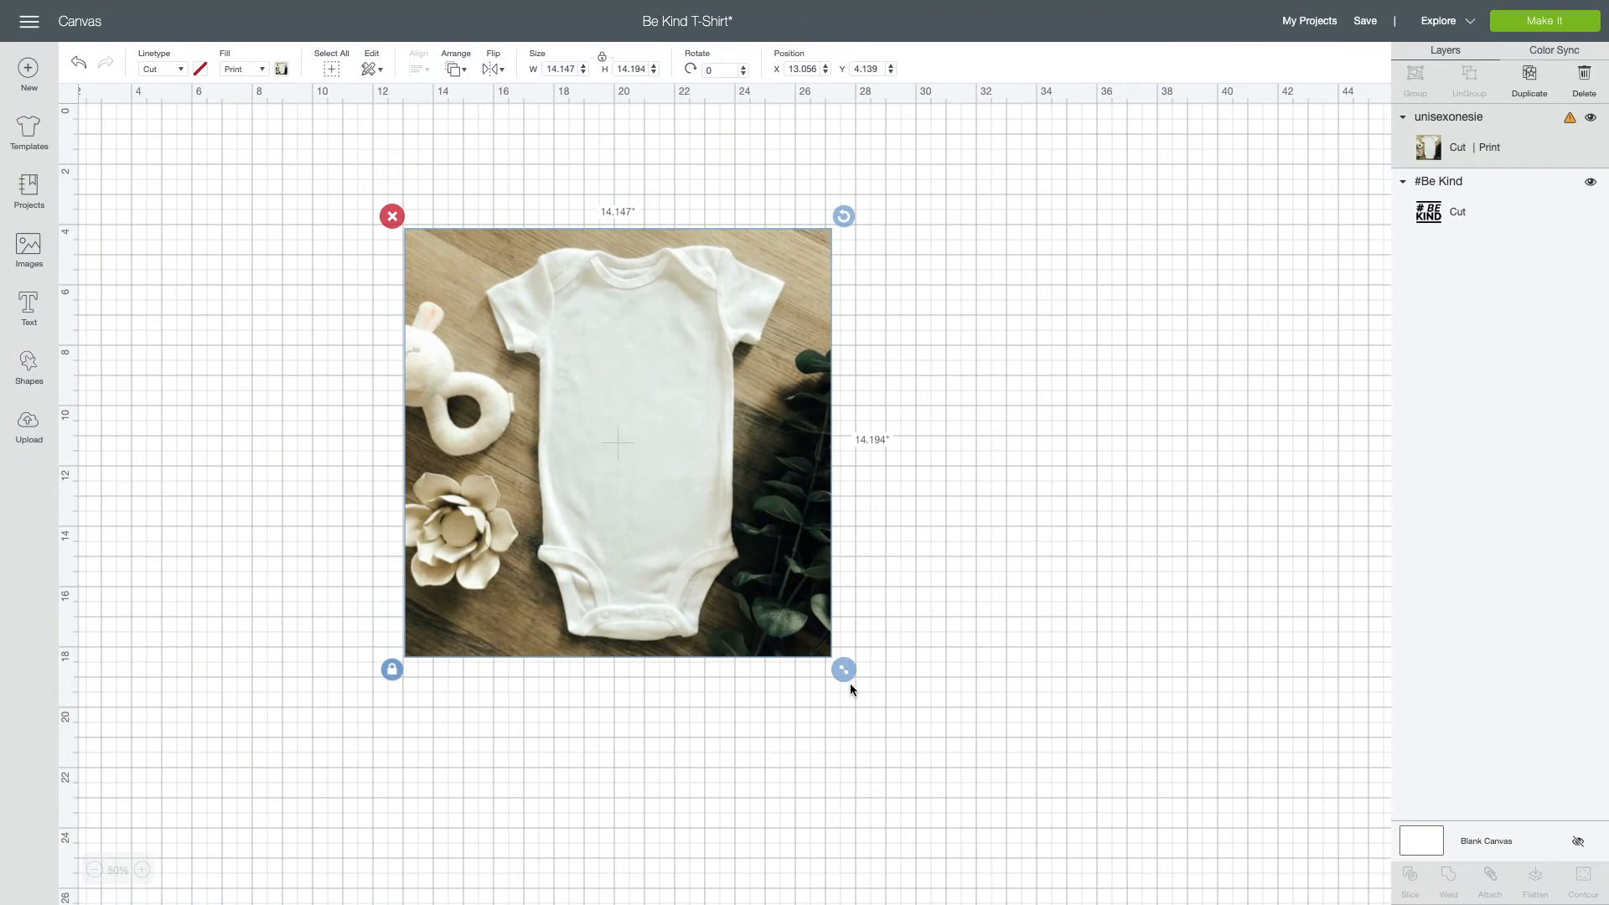
left_click_drag(844, 669, 1040, 865)
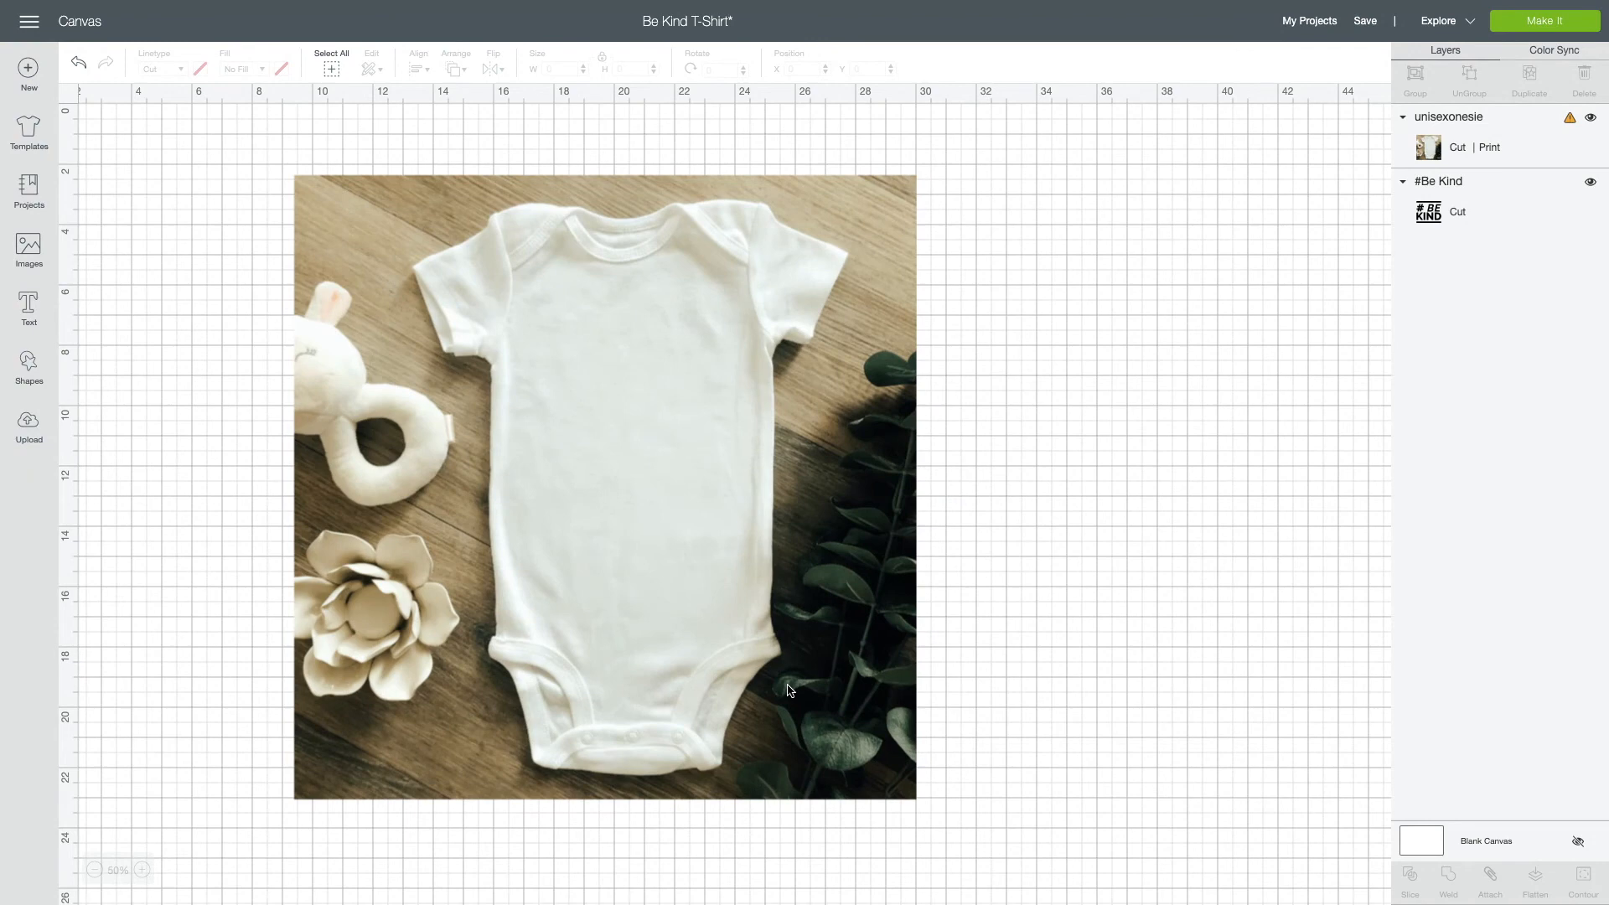
mouse_move(104, 166)
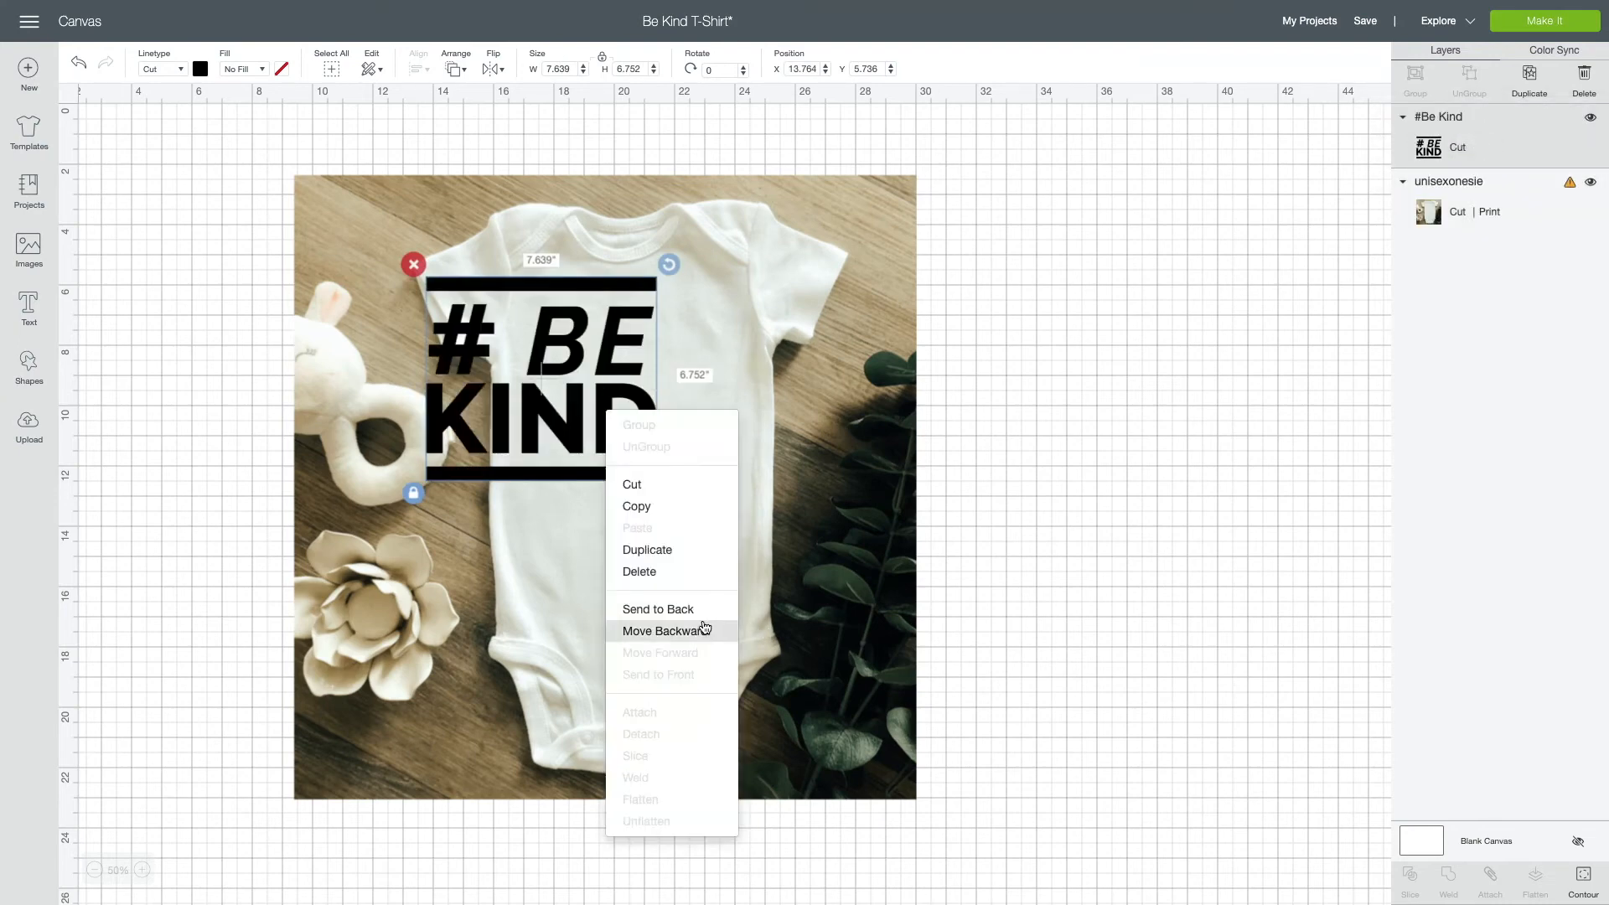
Move the # BE KIND design onto the onesie chest and shrink it to about 6.75 inches.
left_click(666, 628)
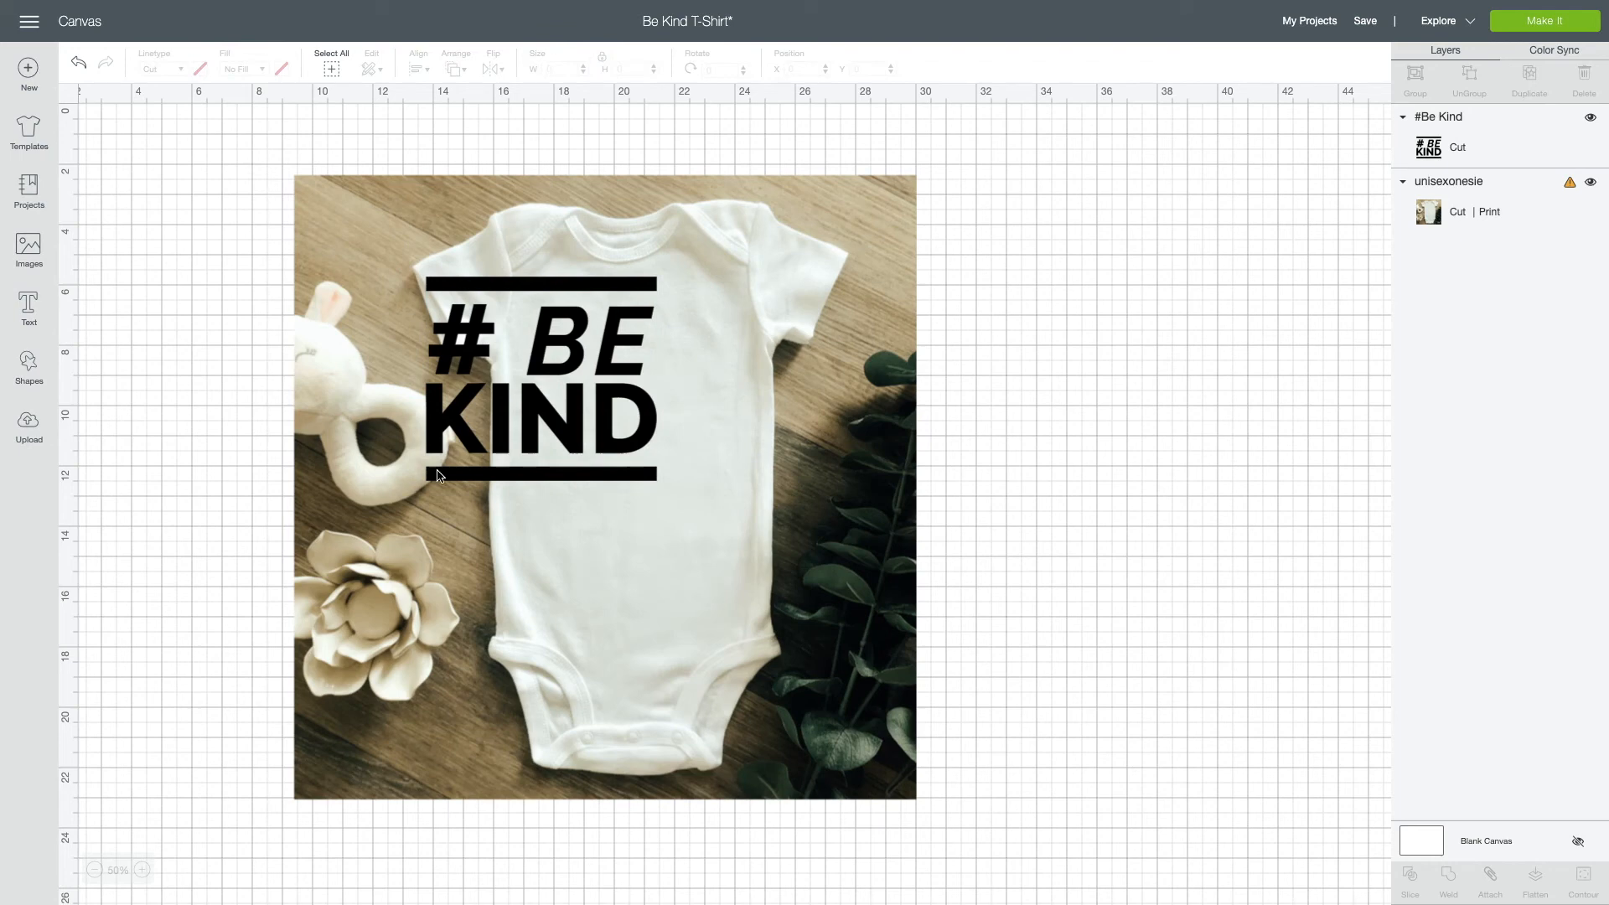
left_click(541, 369)
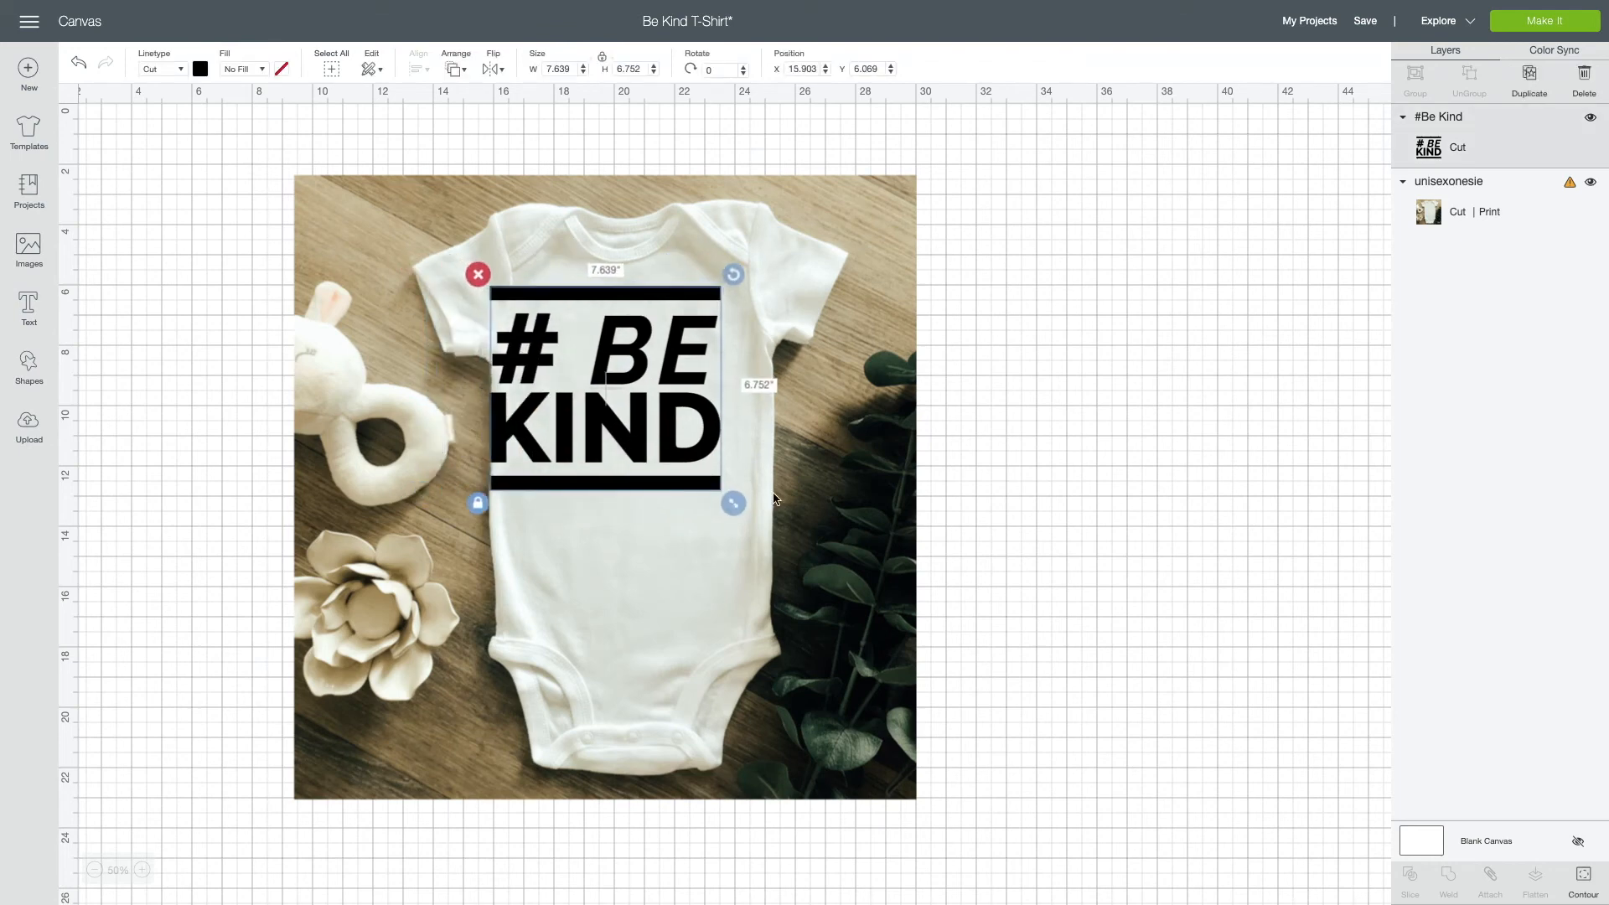
left_click_drag(733, 501, 705, 479)
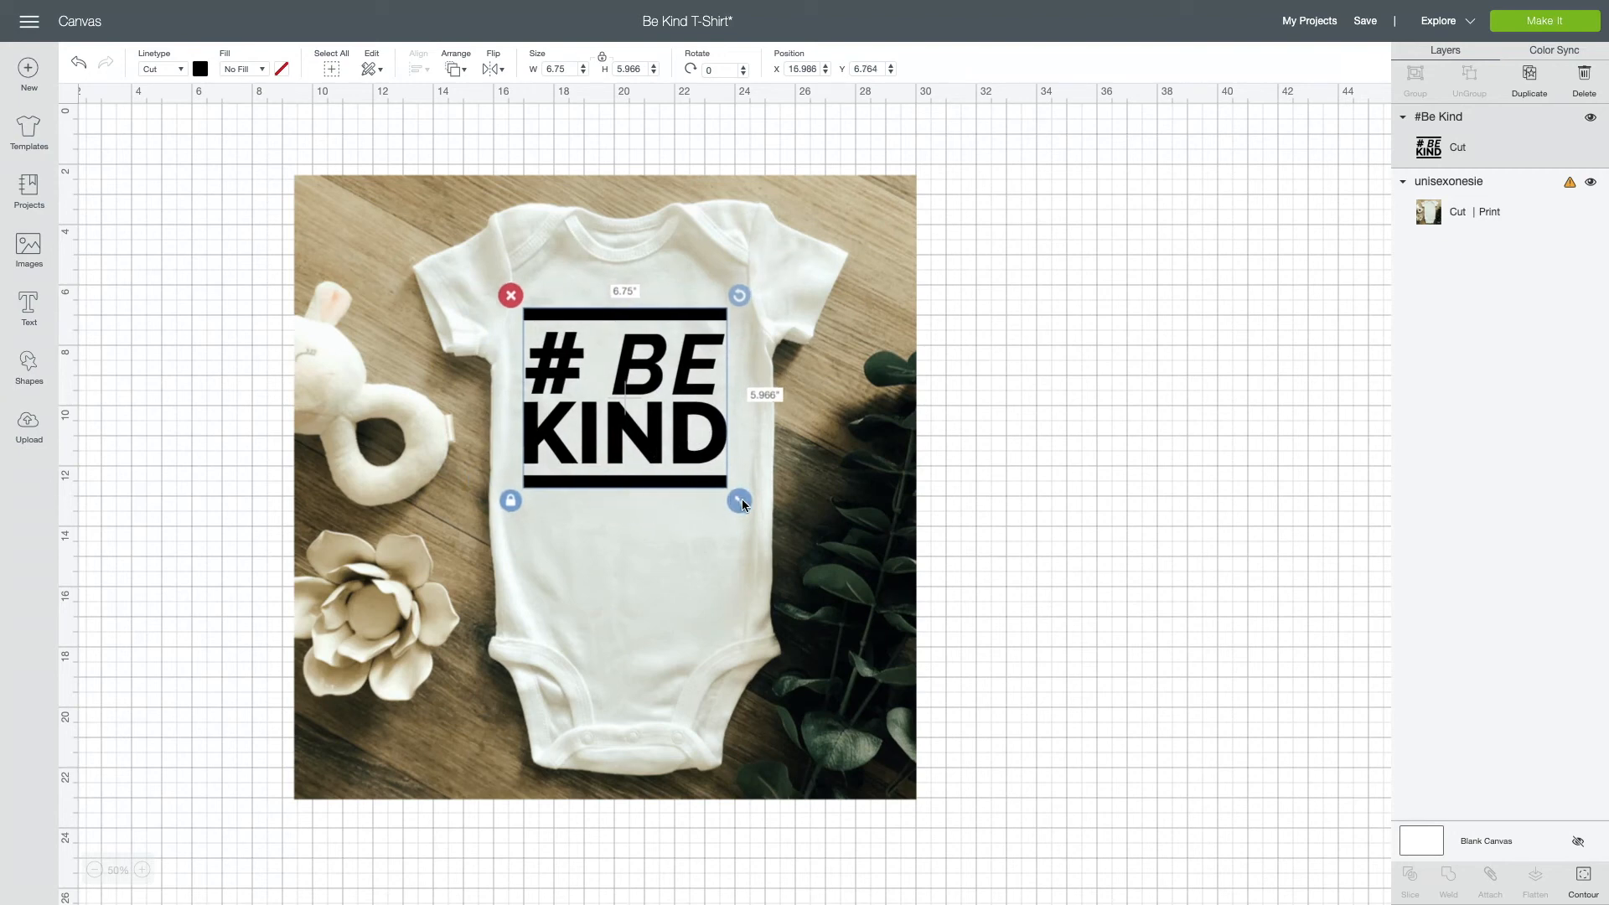
left_click_drag(741, 501, 730, 483)
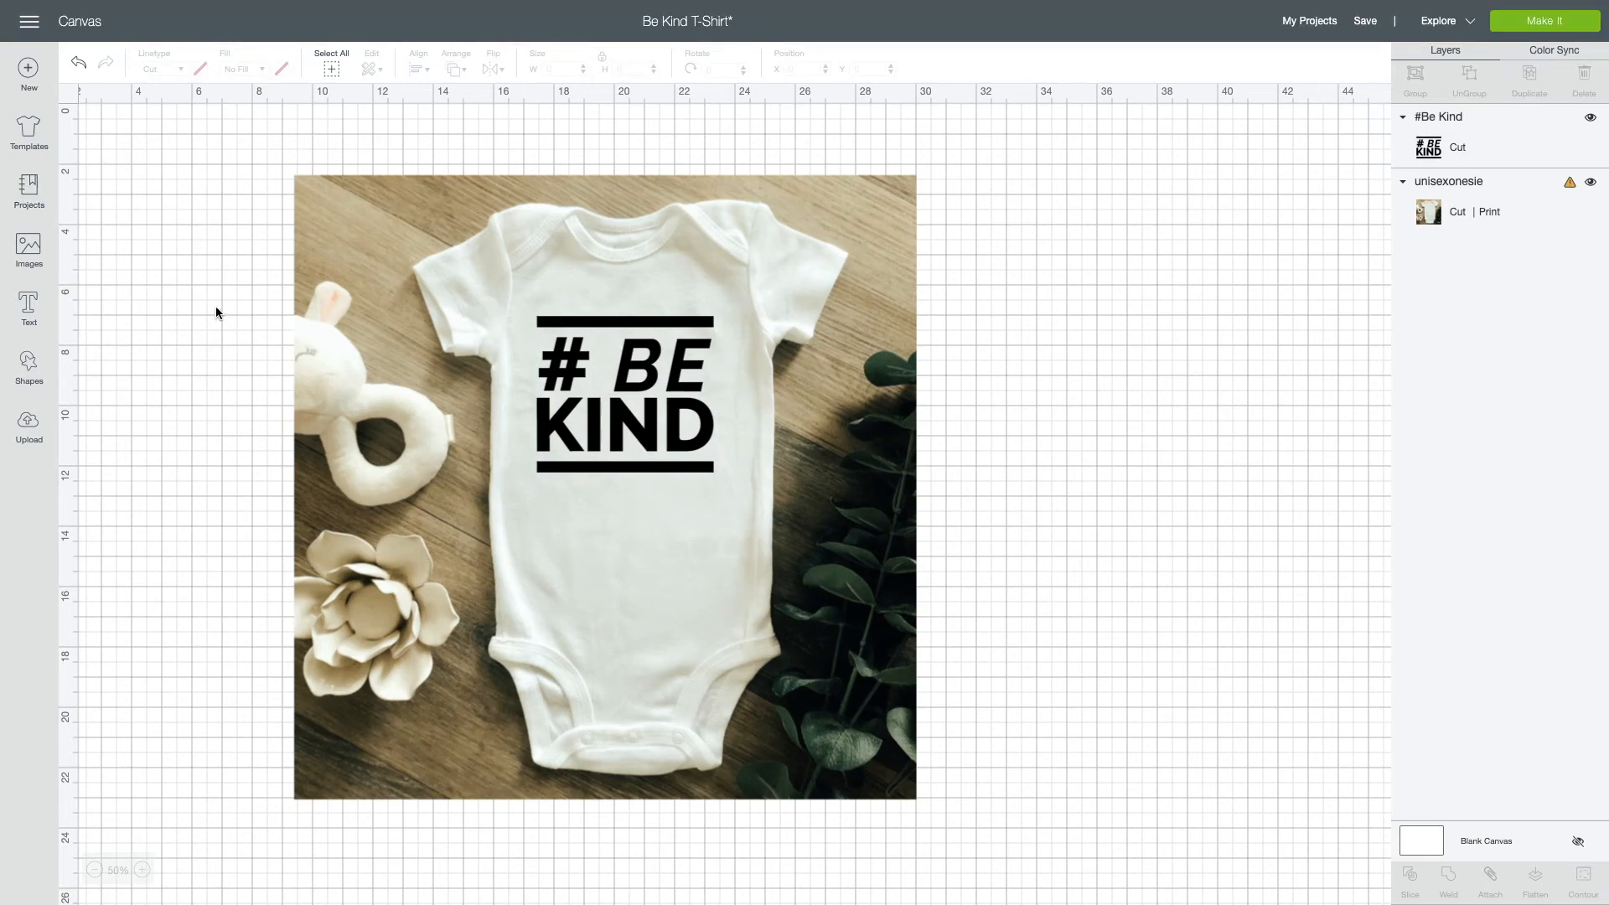
mouse_move(233, 603)
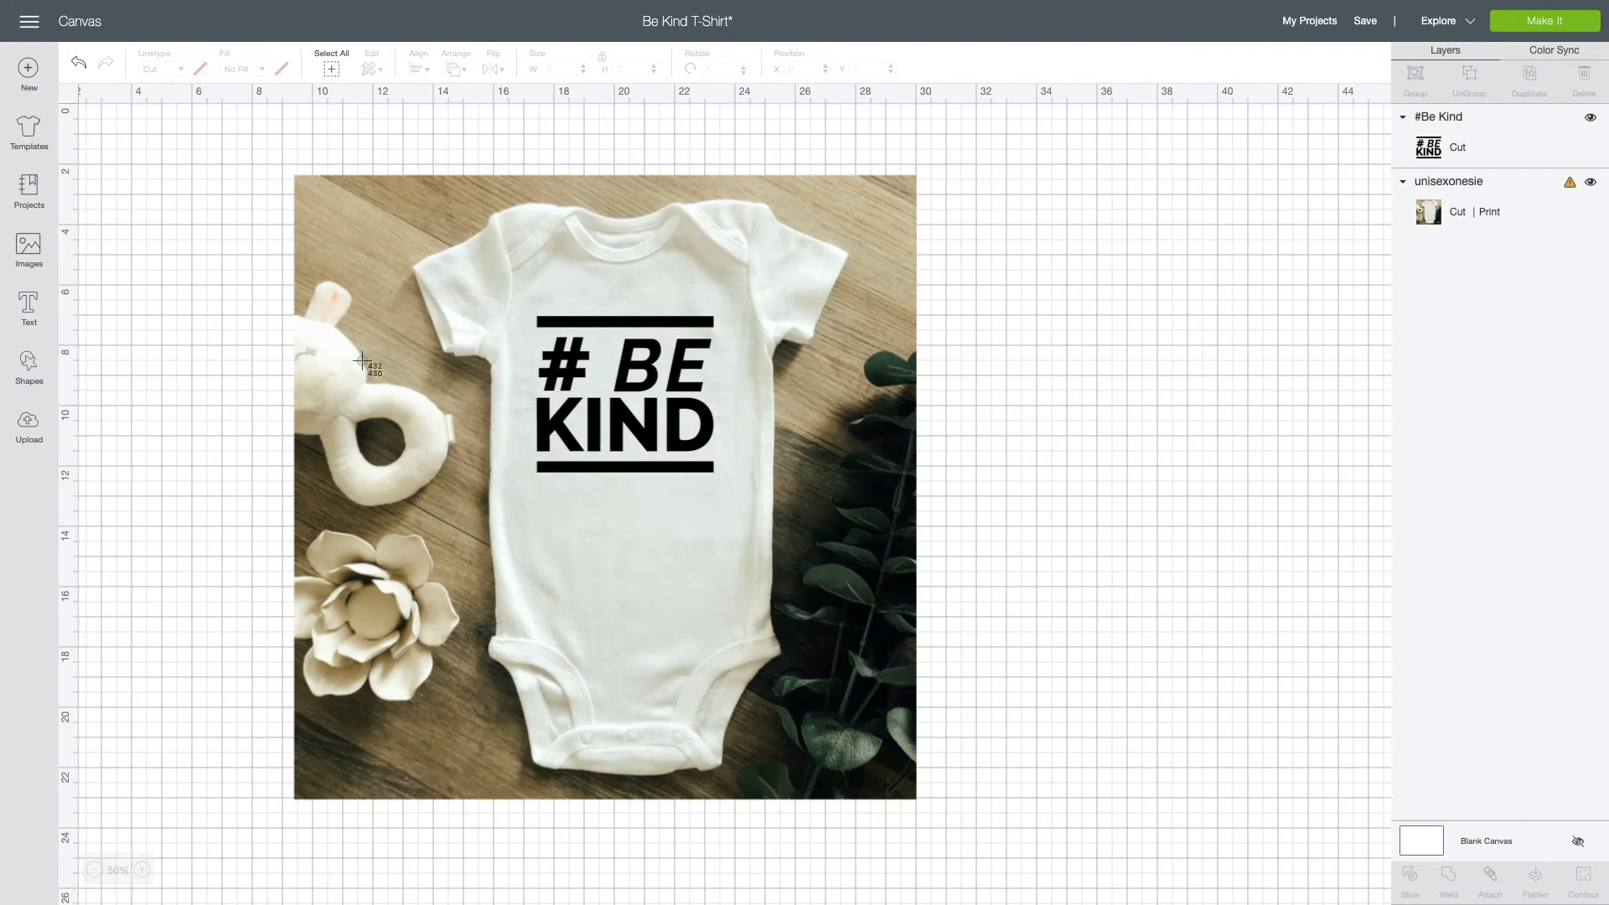
mouse_move(299, 178)
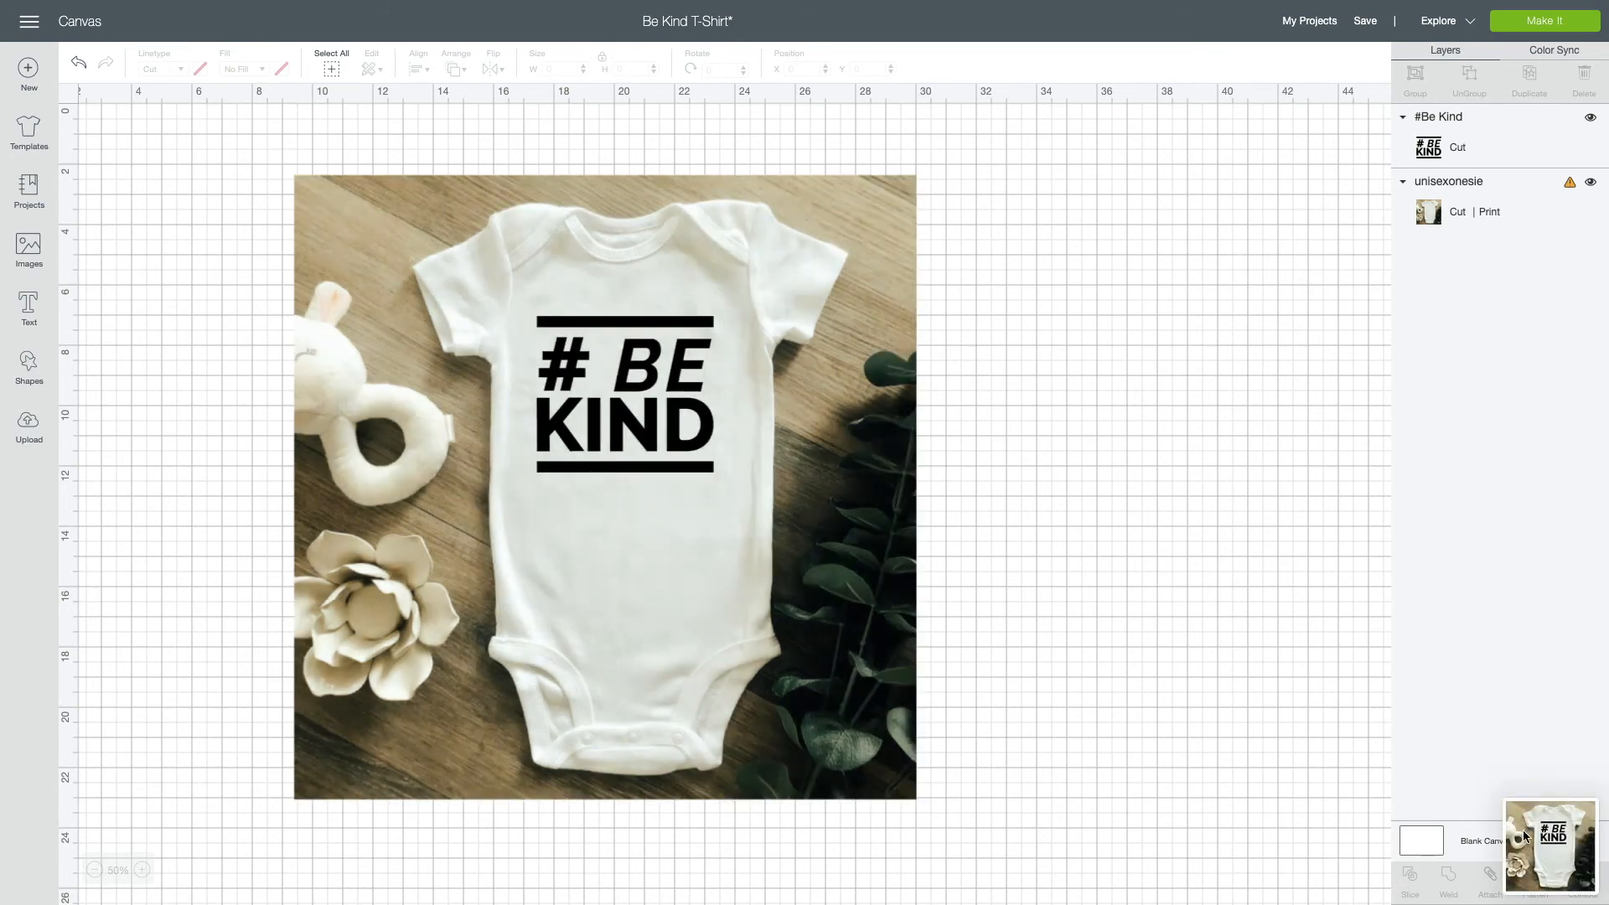
Open the captured onesie mockup screenshot in Markup for editing.
double_click(605, 390)
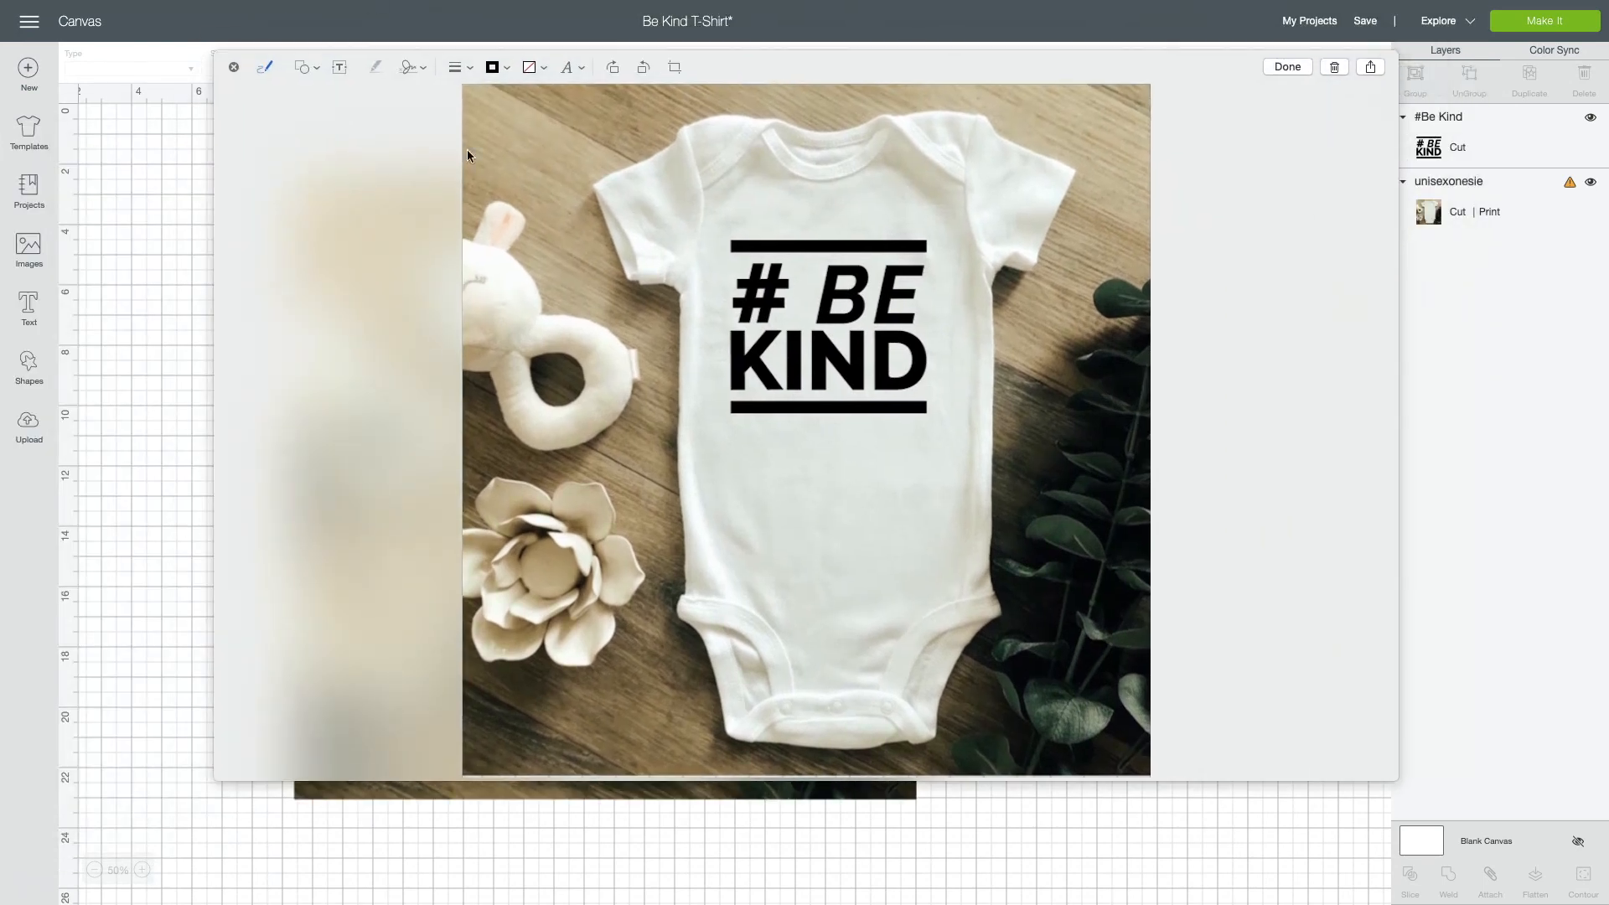
mouse_move(367, 118)
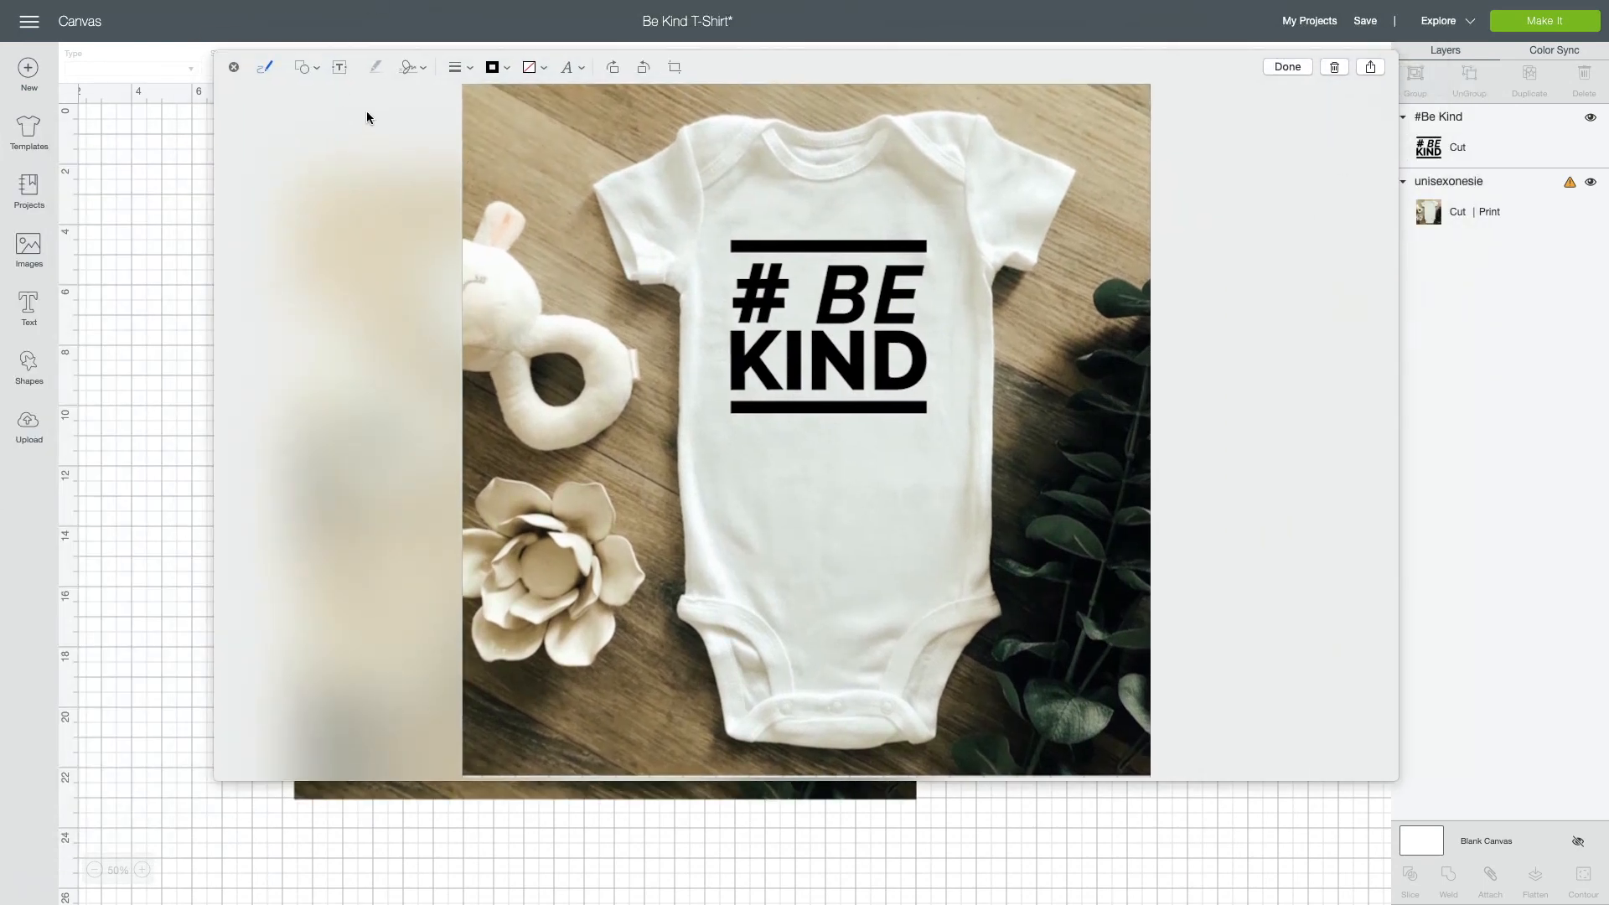